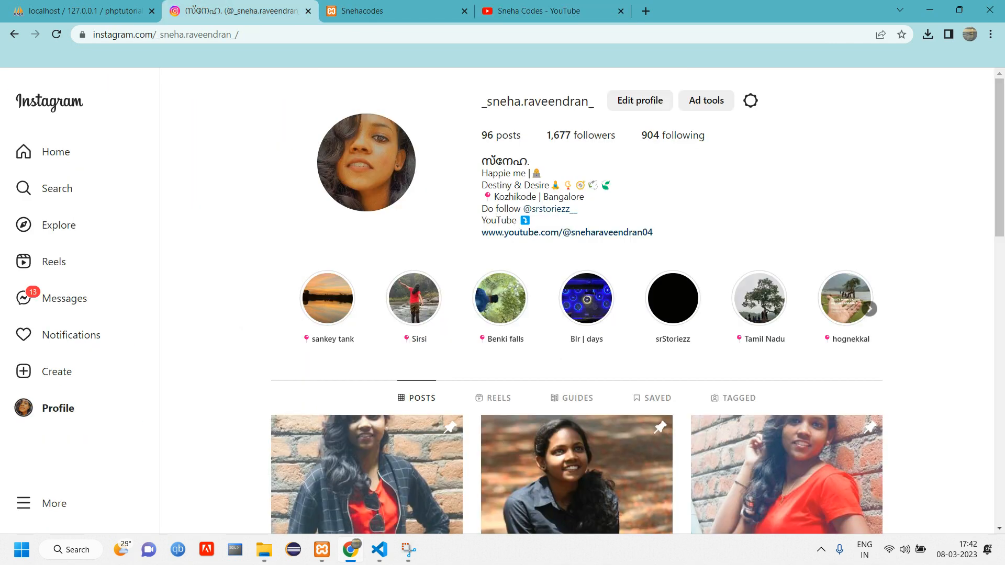
- Edit user sneha, save the update to see the 'updated successfully' alert, then return to the editor
{"action": "left_click", "coordinate": [396, 11]}
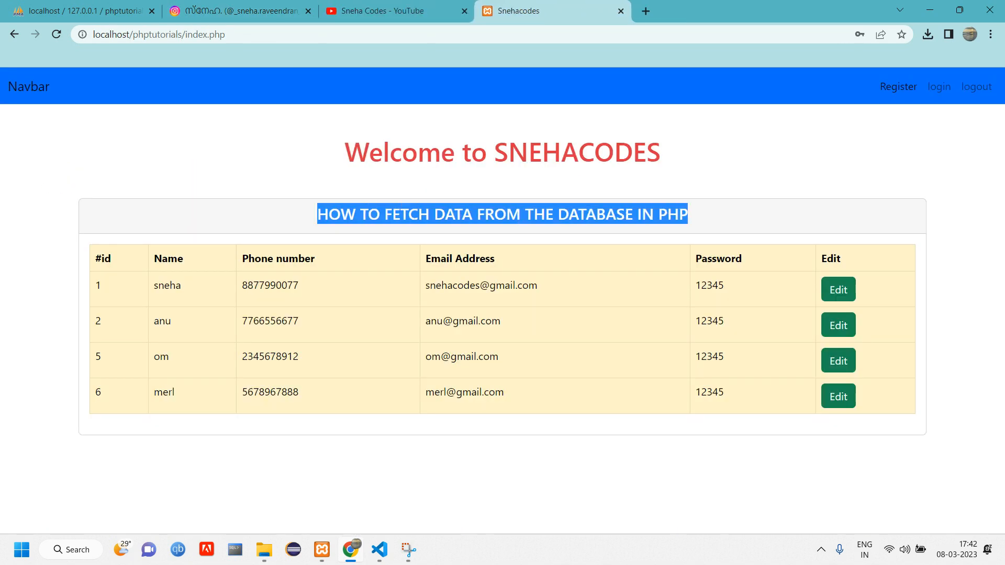
{"action": "left_click", "coordinate": [837, 289]}
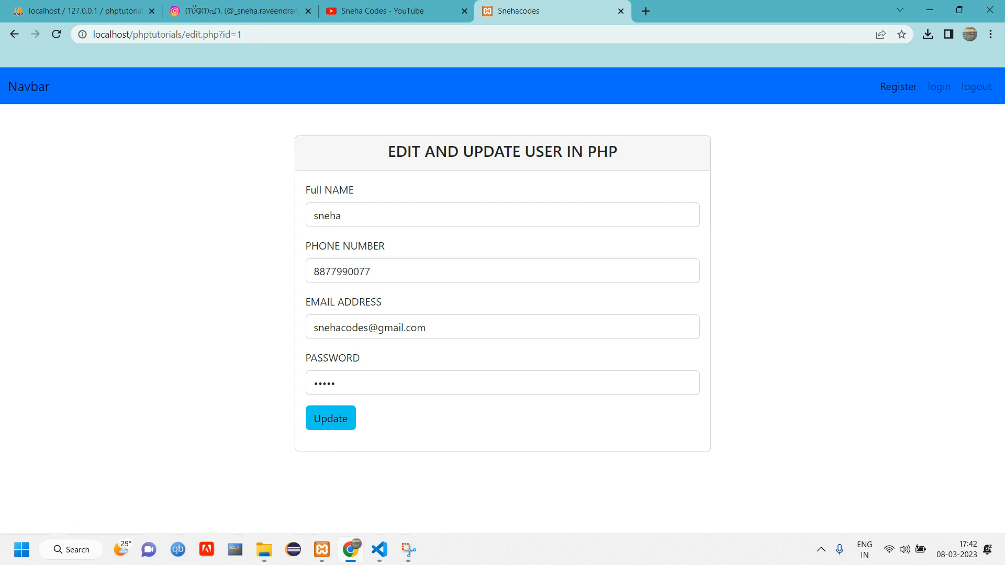
{"action": "left_click", "coordinate": [331, 417]}
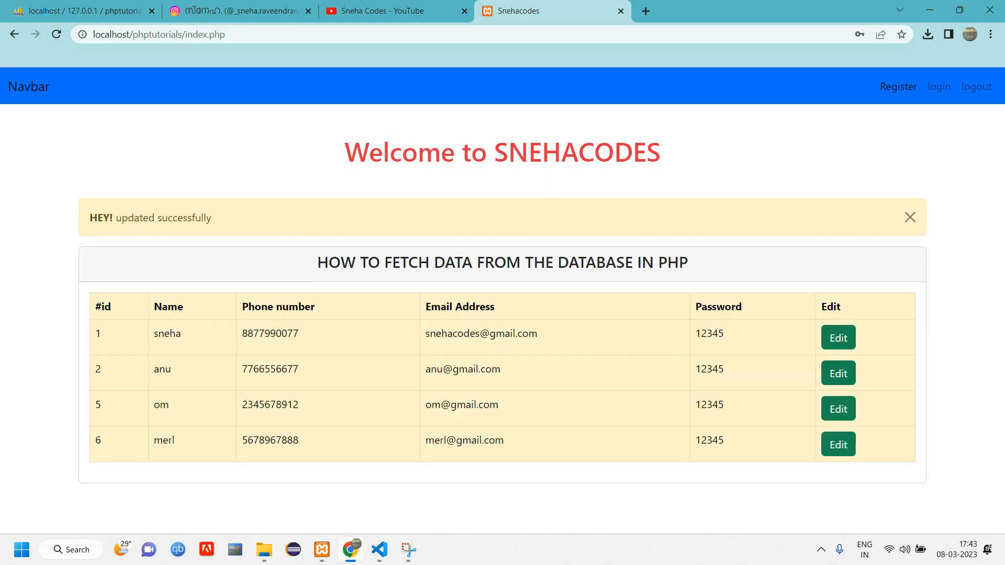
{"action": "left_click", "coordinate": [379, 549]}
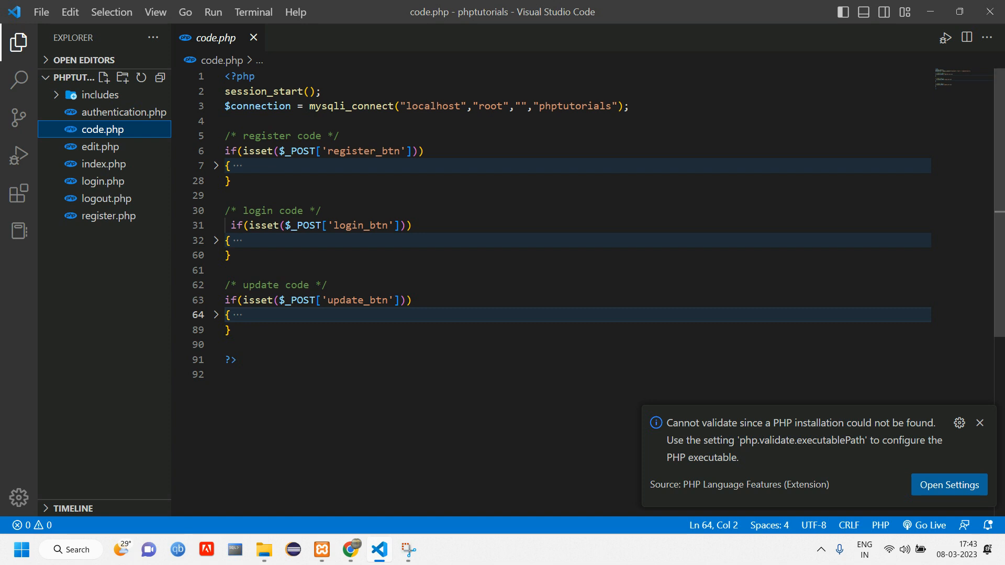
- Add a Delete column header to the users table in index.php
{"action": "left_click_drag", "start_coordinate": [225, 285], "coordinate": [231, 330]}
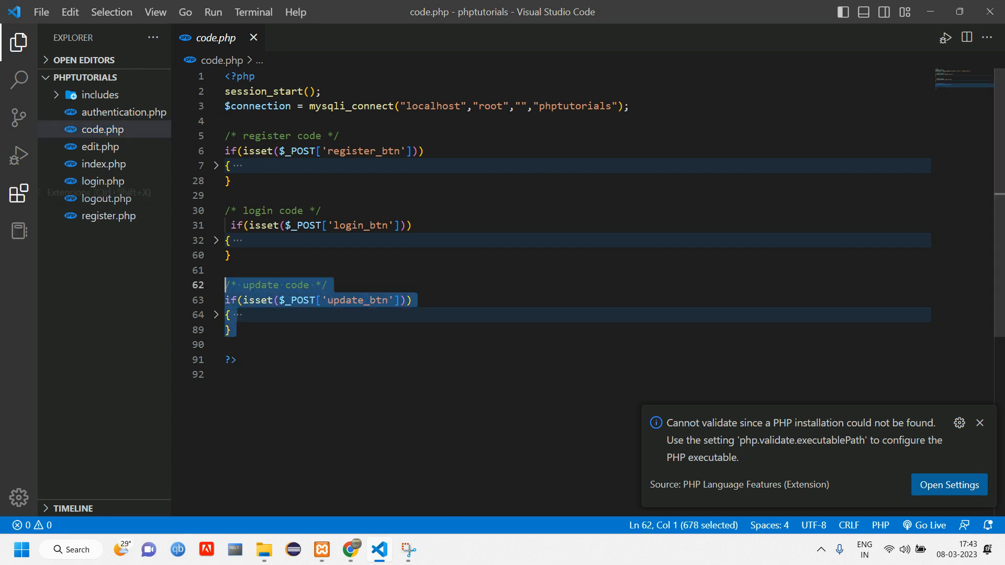
{"action": "left_click", "coordinate": [103, 163]}
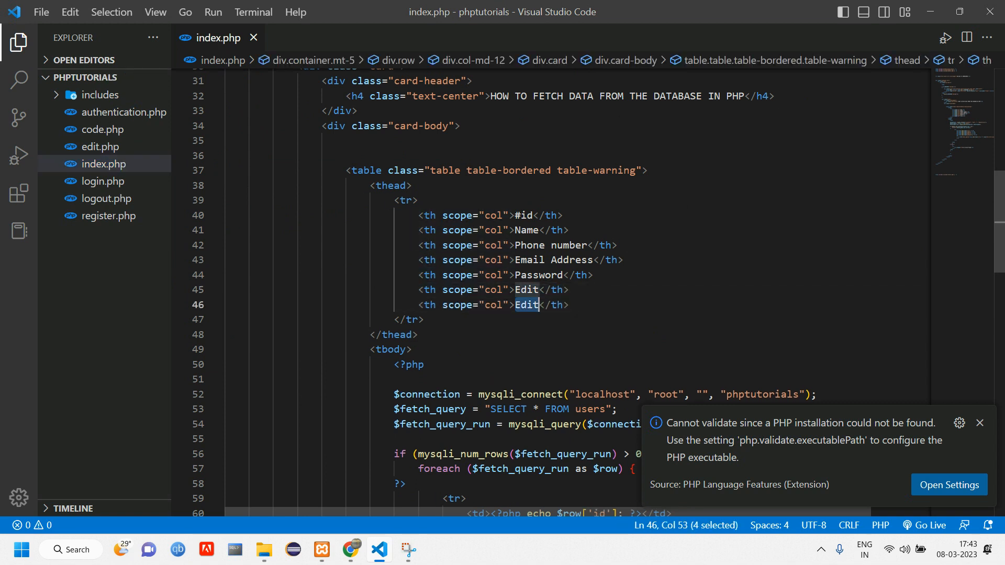
{"action": "type", "text": "Delete"}
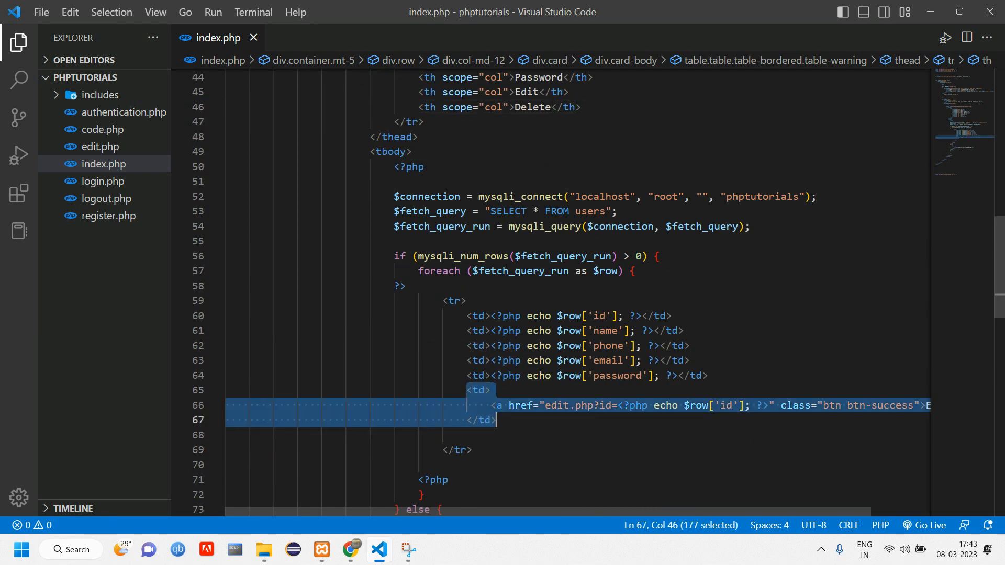
- Add a red btn-danger submit button named delete_btn labelled Delete in each row
{"action": "type", "text": "bu"}
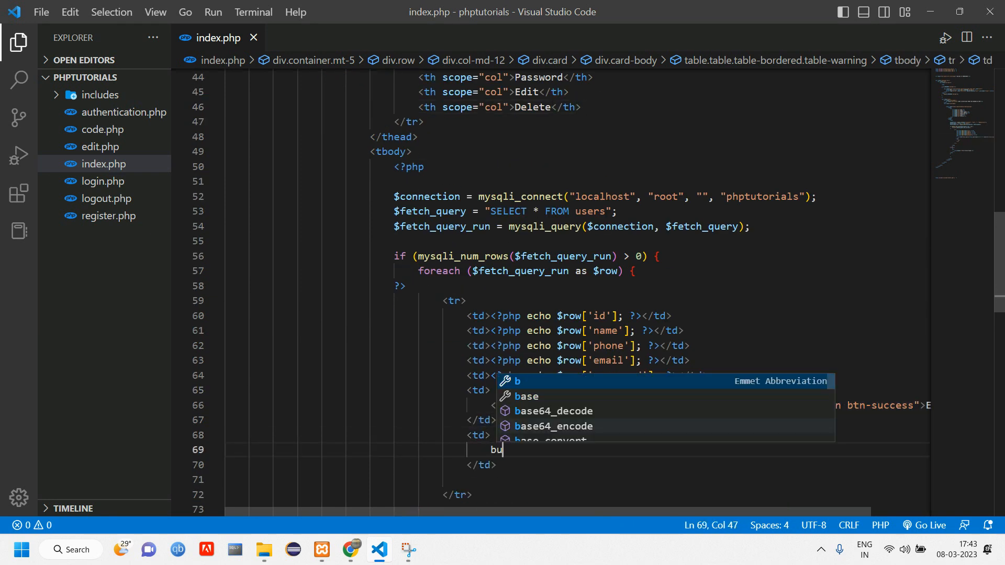
{"action": "type", "text": "tt"}
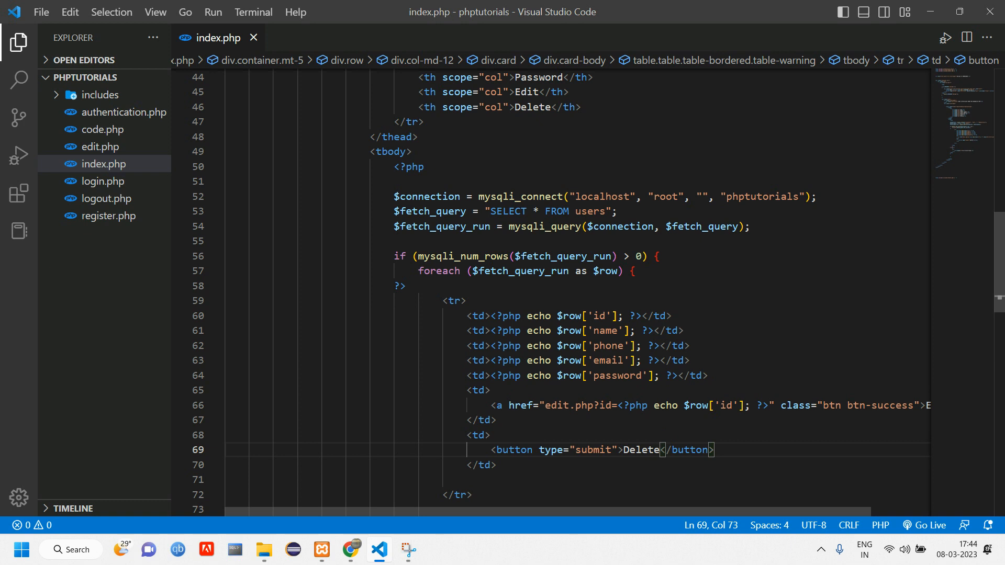
{"action": "type", "text": "class=\""}
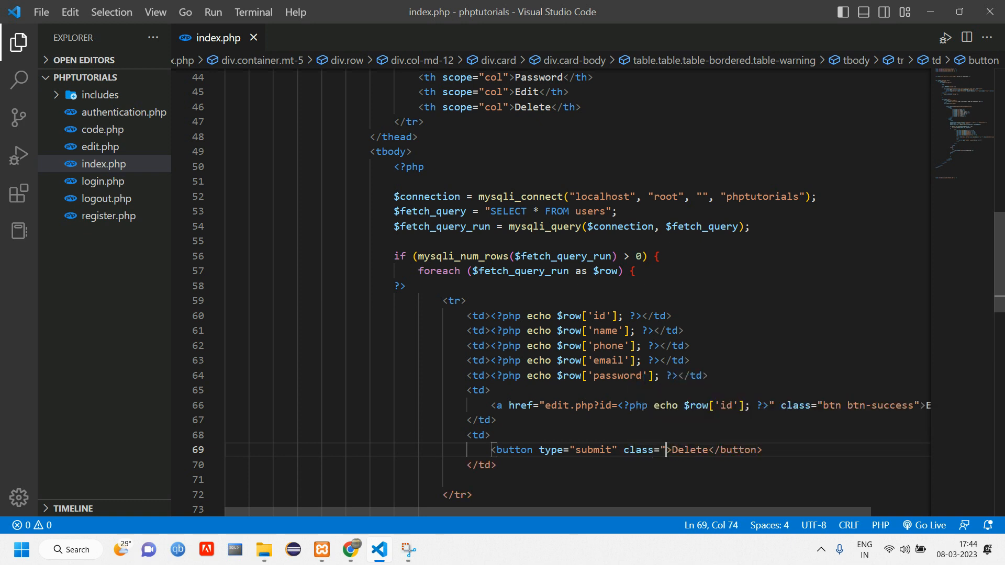
{"action": "type", "text": "btn btn-danger"}
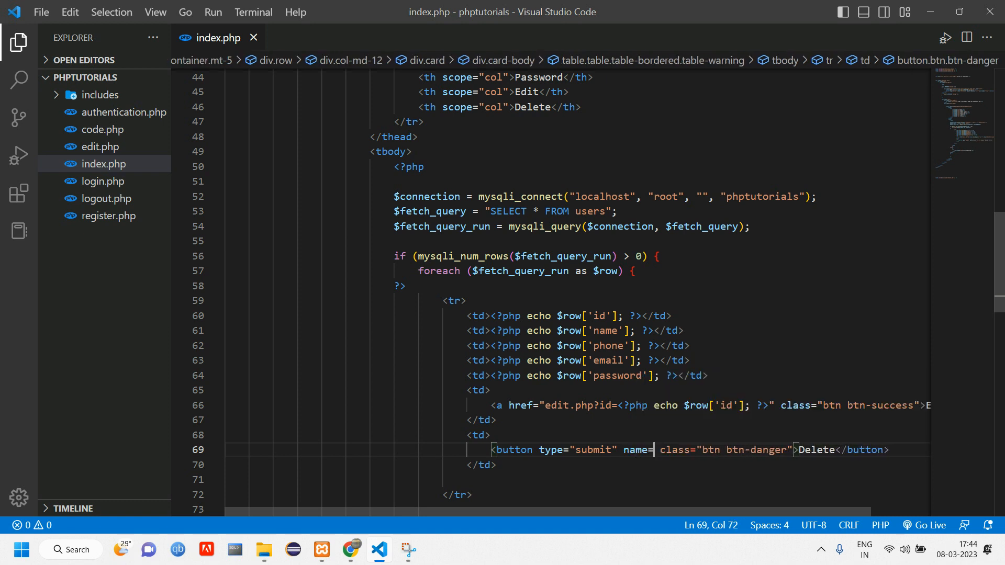
{"action": "type", "text": "\"d"}
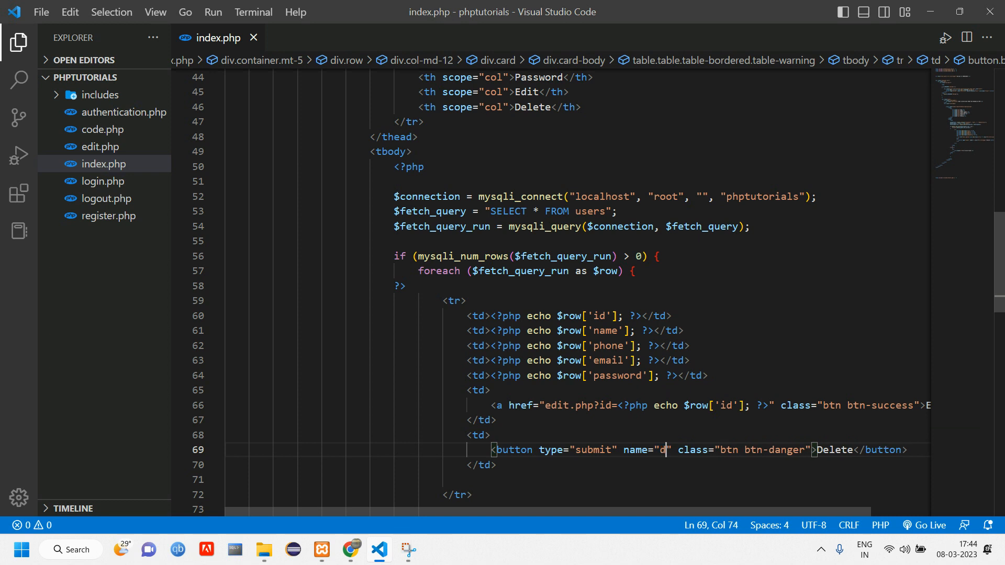
{"action": "type", "text": "elete_"}
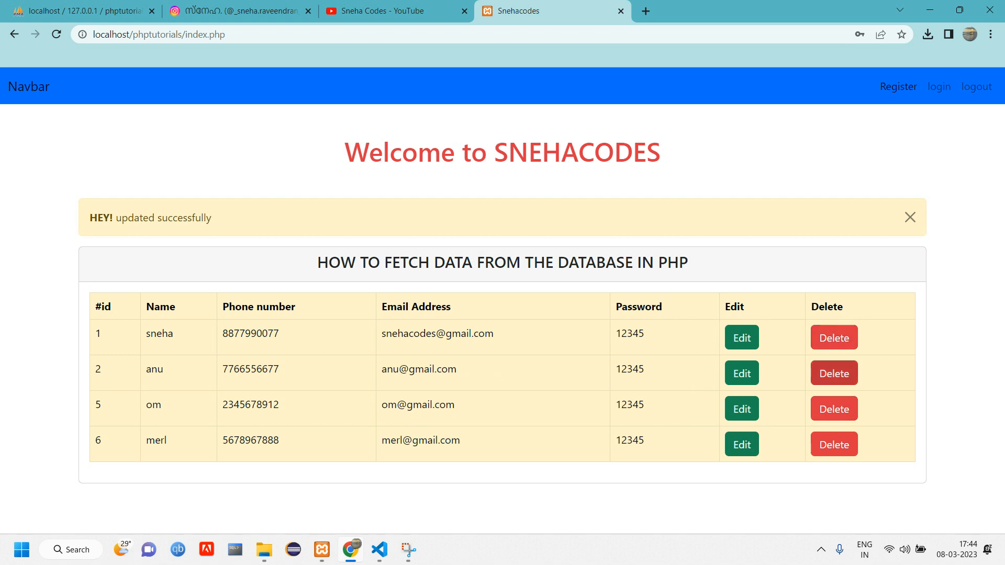
- Reload index.php in Chrome to see the new Delete buttons, then return to the editor
{"action": "left_click", "coordinate": [379, 549]}
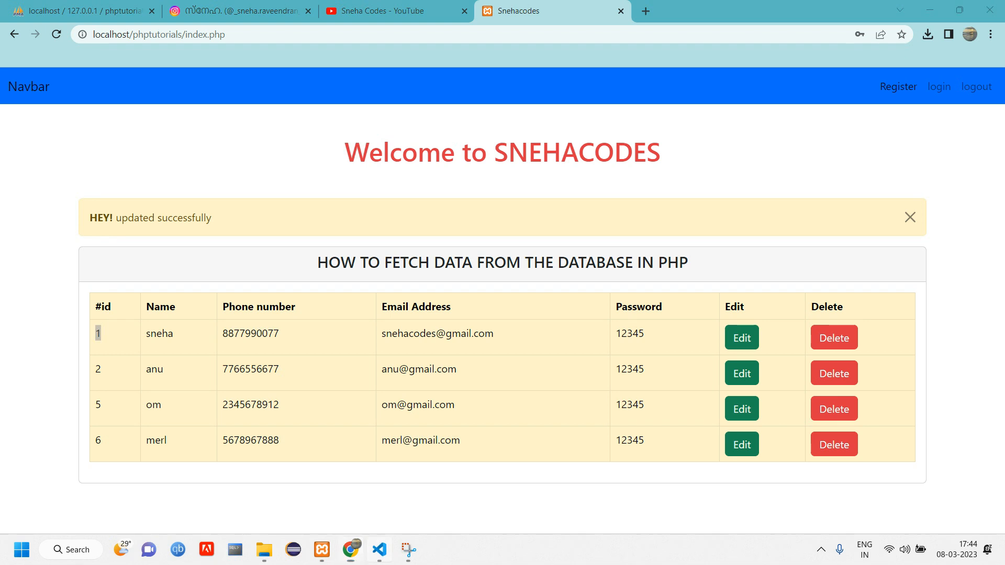
{"action": "left_click", "coordinate": [379, 550]}
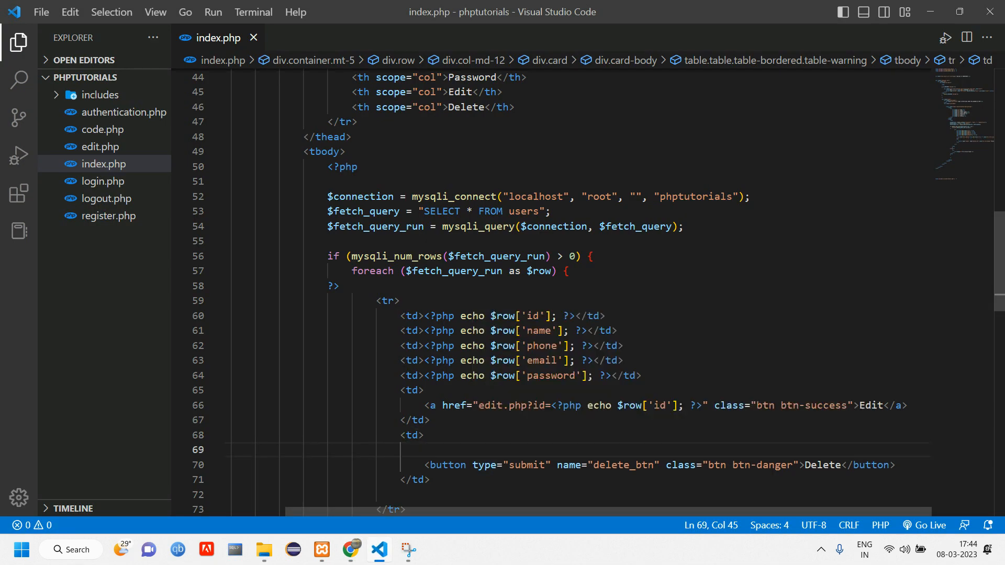
- Add a hidden input above the Delete button whose value echoes $row['id']
{"action": "type", "text": "<input type=\"text\">"}
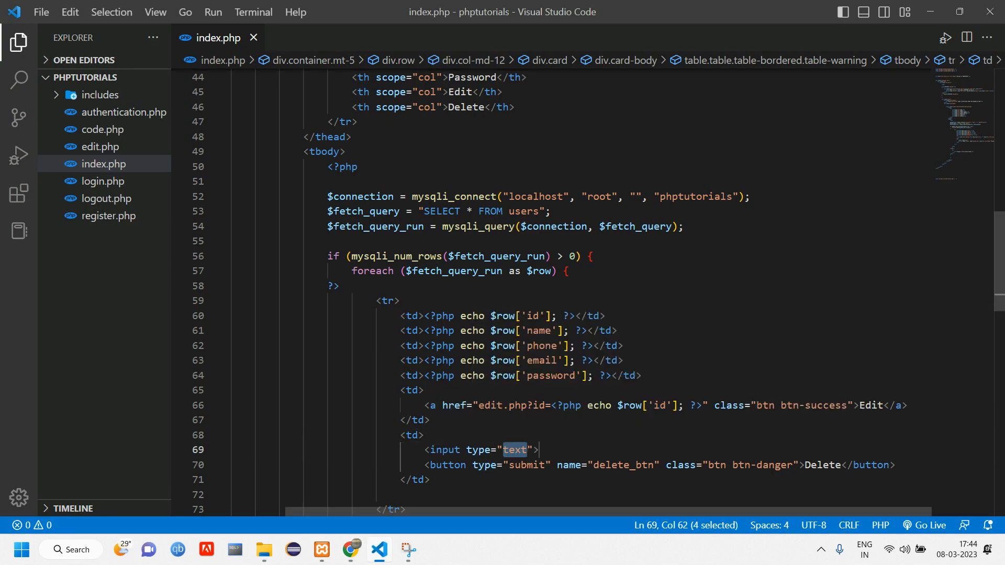
{"action": "type", "text": "hidden"}
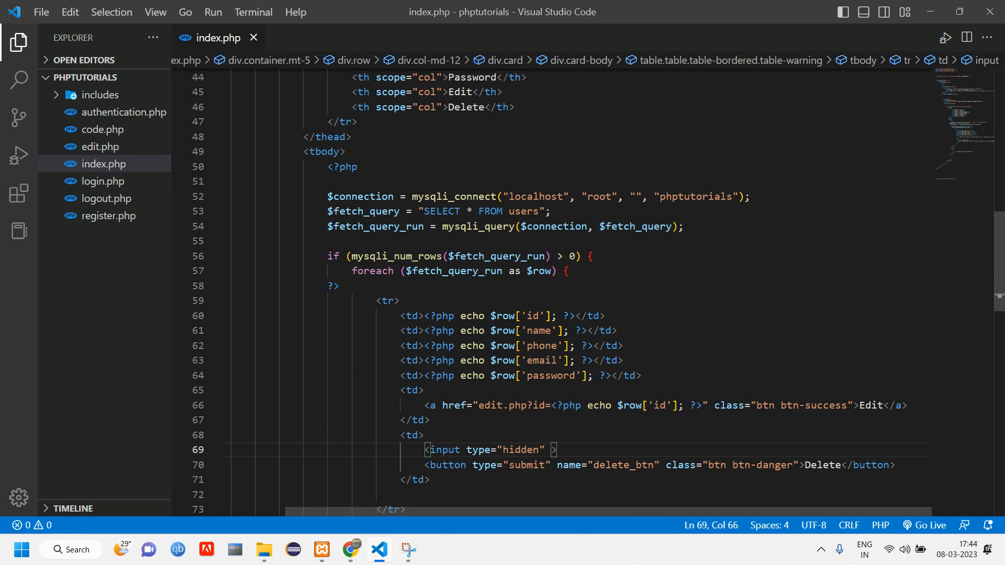
{"action": "type", "text": "name="}
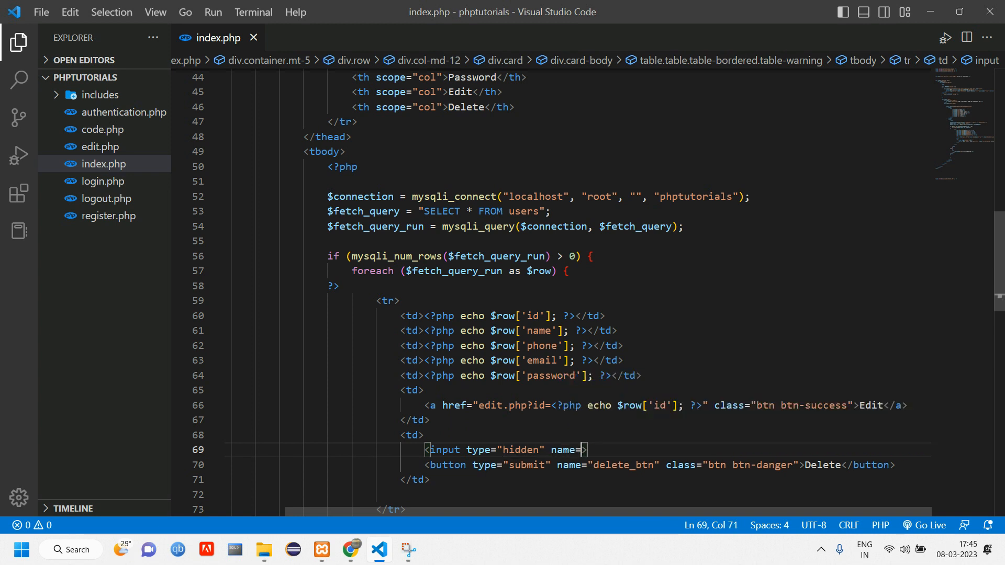
{"action": "type", "text": "'id"}
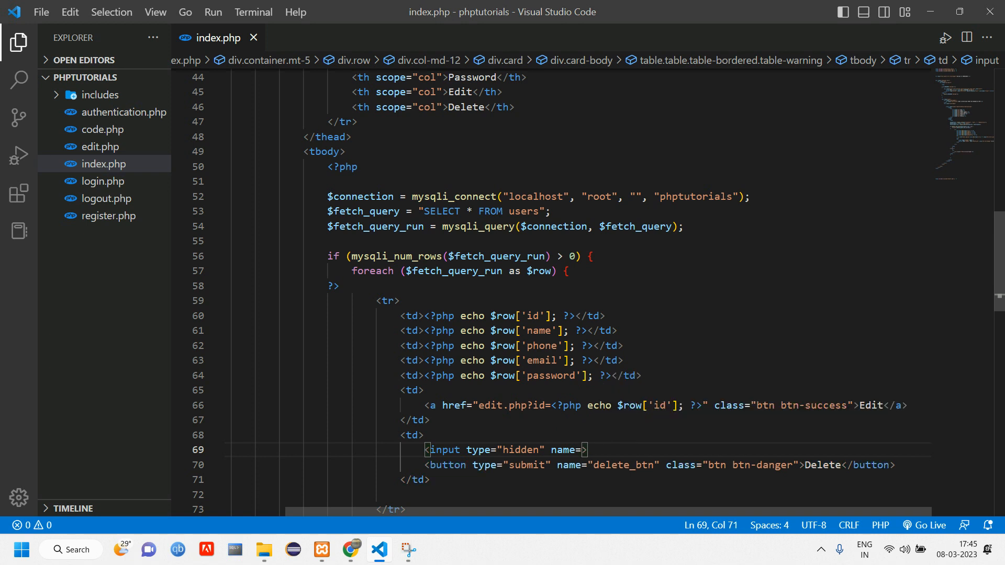
{"action": "type", "text": "id\""}
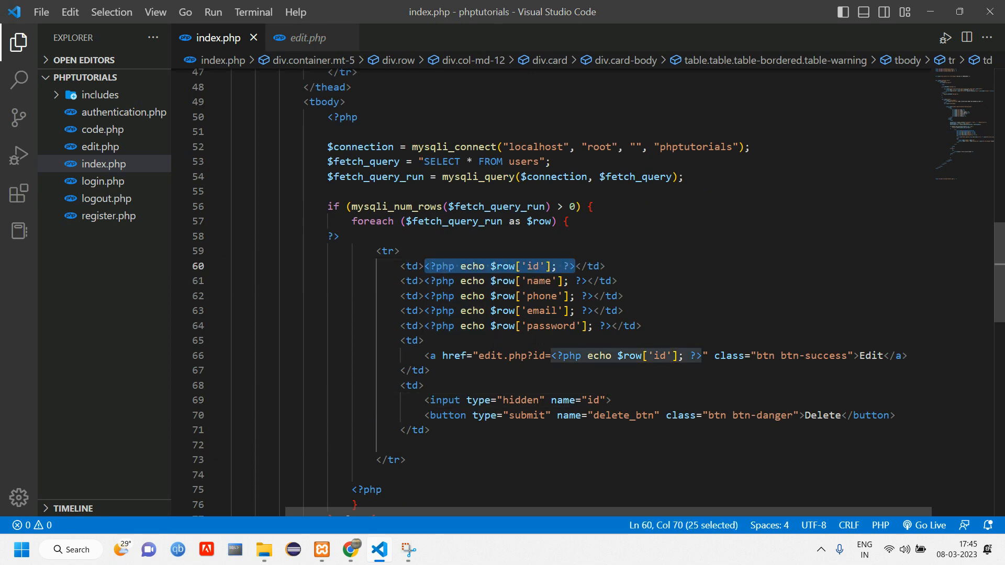
{"action": "type", "text": "value=\""}
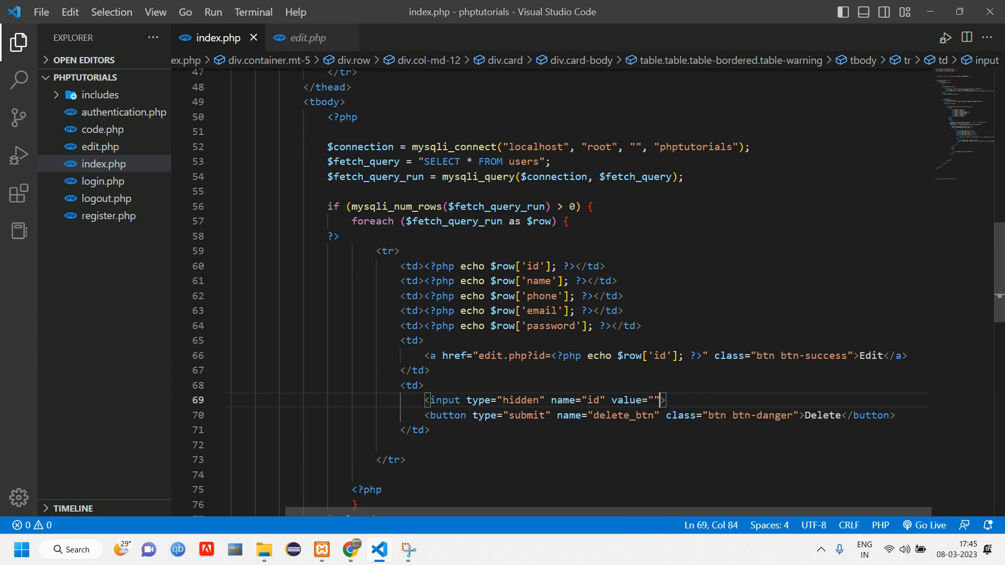
{"action": "type", "text": "<?php echo $row['id']; ?>"}
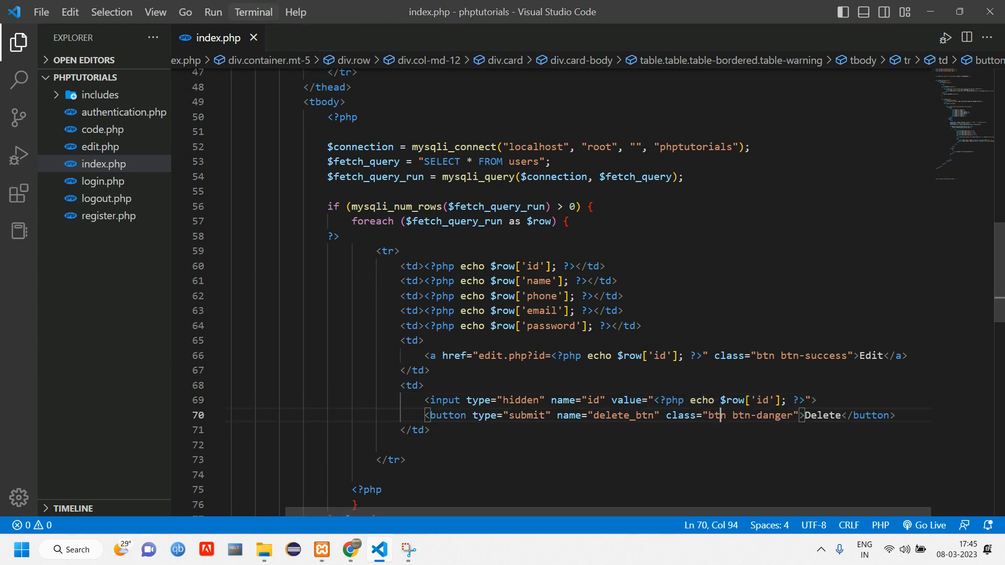
- After checking edit.php, rename the hidden input to delete_id and start the wrapping form
{"action": "left_click", "coordinate": [100, 146]}
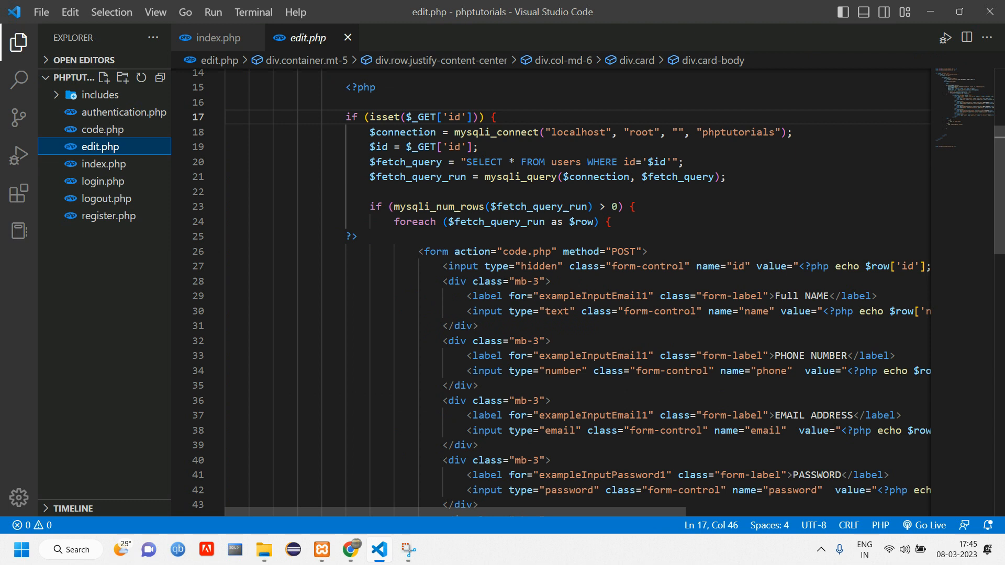
{"action": "left_click", "coordinate": [217, 38]}
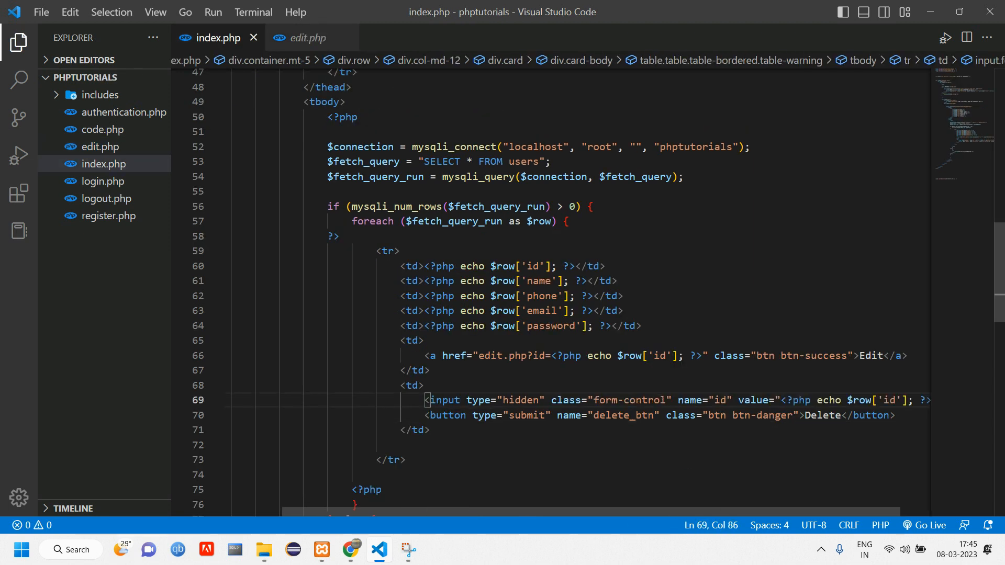
{"action": "double_click", "coordinate": [514, 399]}
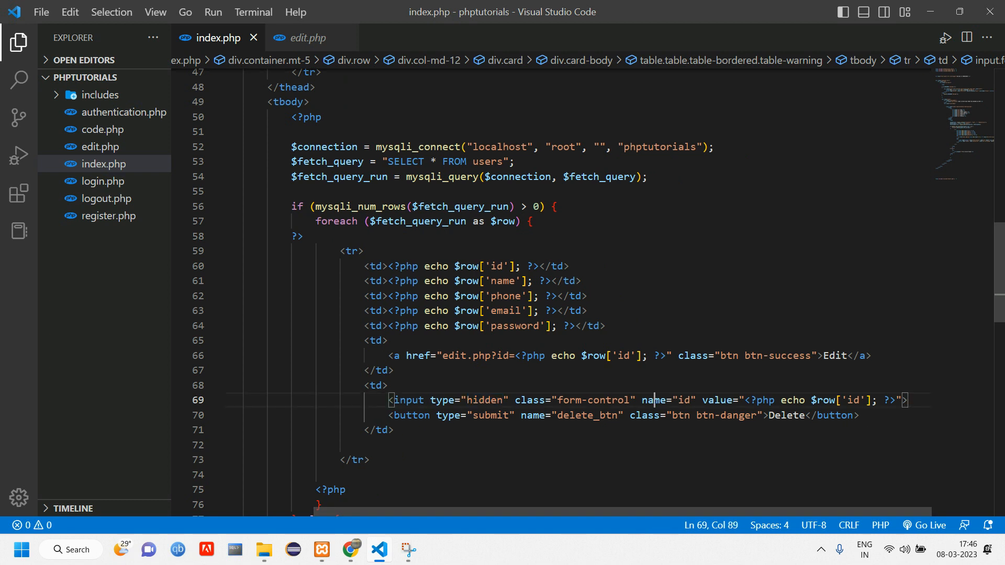
{"action": "type", "text": "dete"}
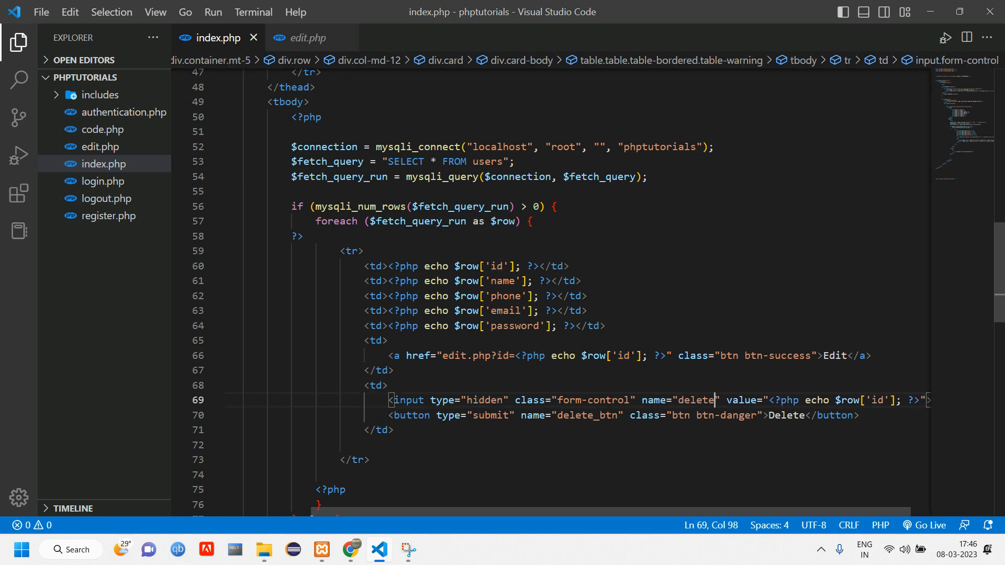
{"action": "type", "text": "_id"}
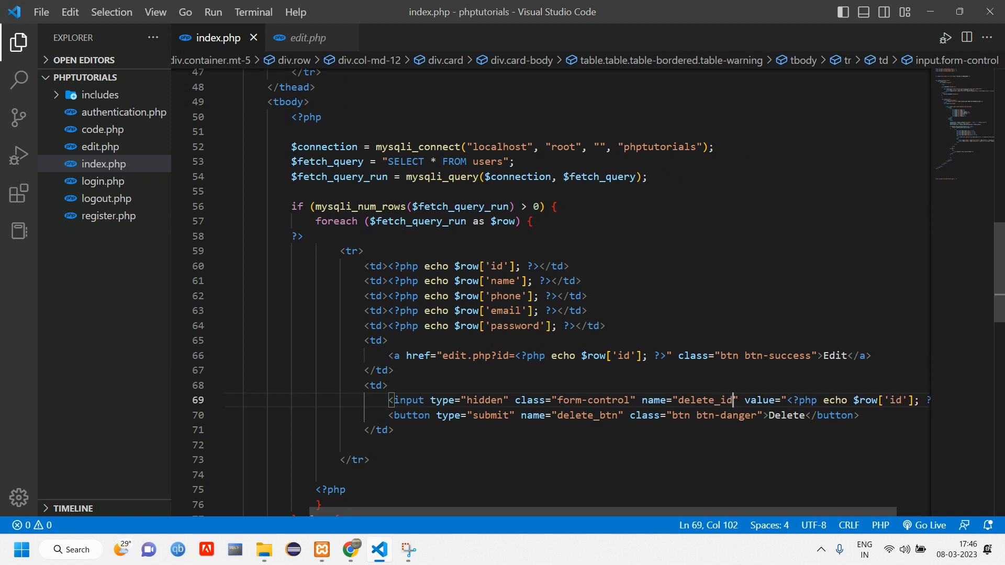
{"action": "double_click", "coordinate": [586, 415]}
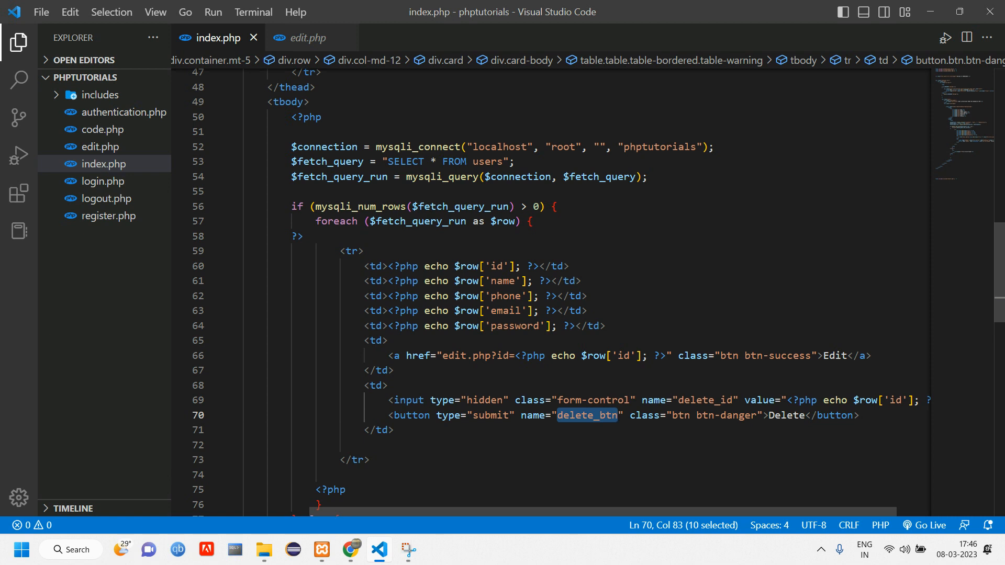
{"action": "type", "text": "fo"}
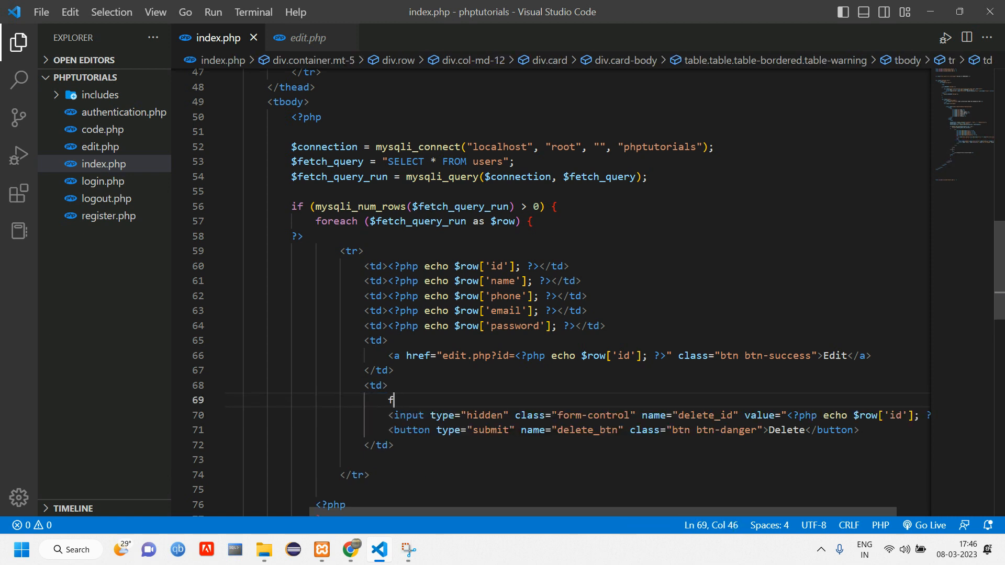
- Wrap the hidden input and Delete button in a post form with action code.php, then go to code.php
{"action": "type", "text": "orm"}
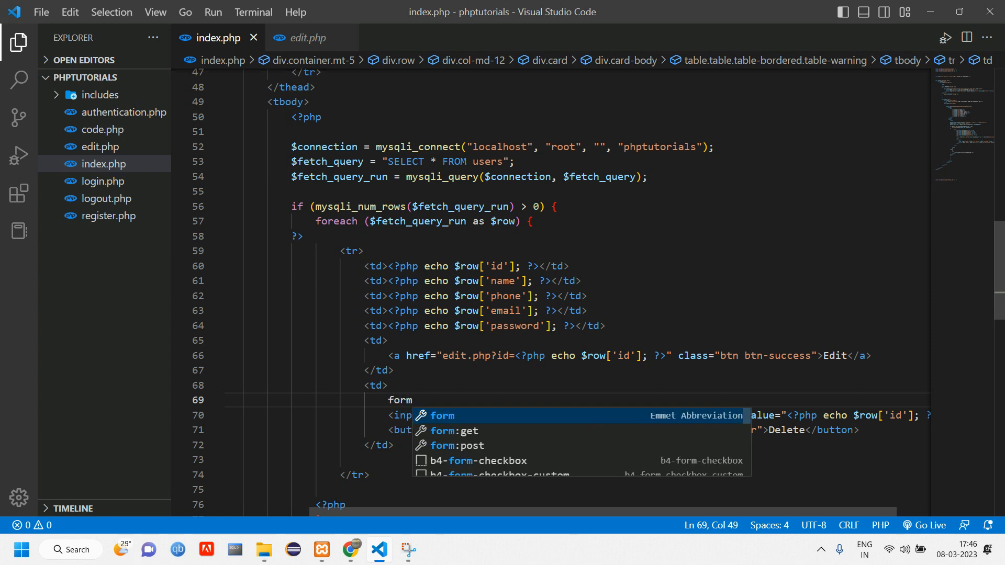
{"action": "key", "text": "Tab"}
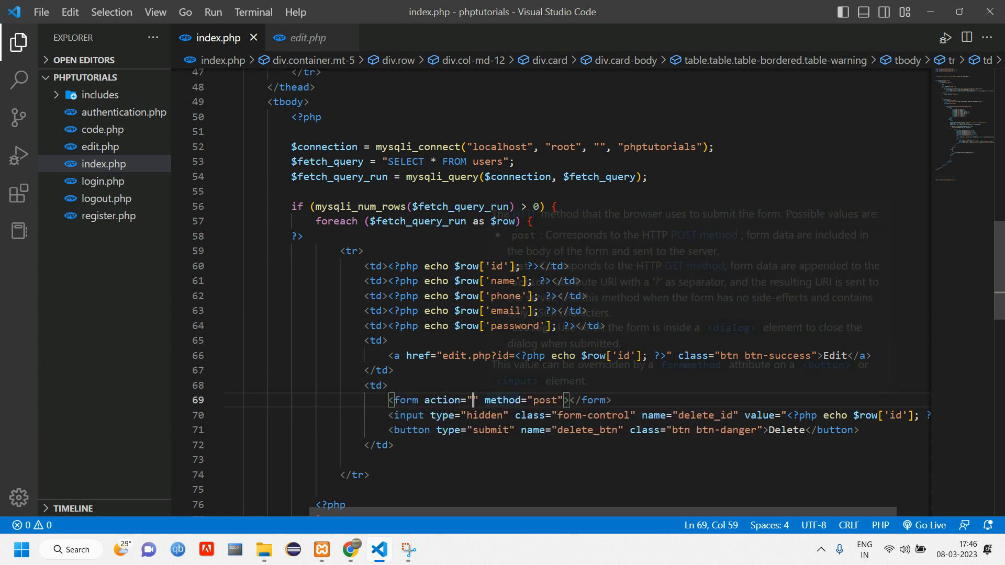
{"action": "type", "text": "code"}
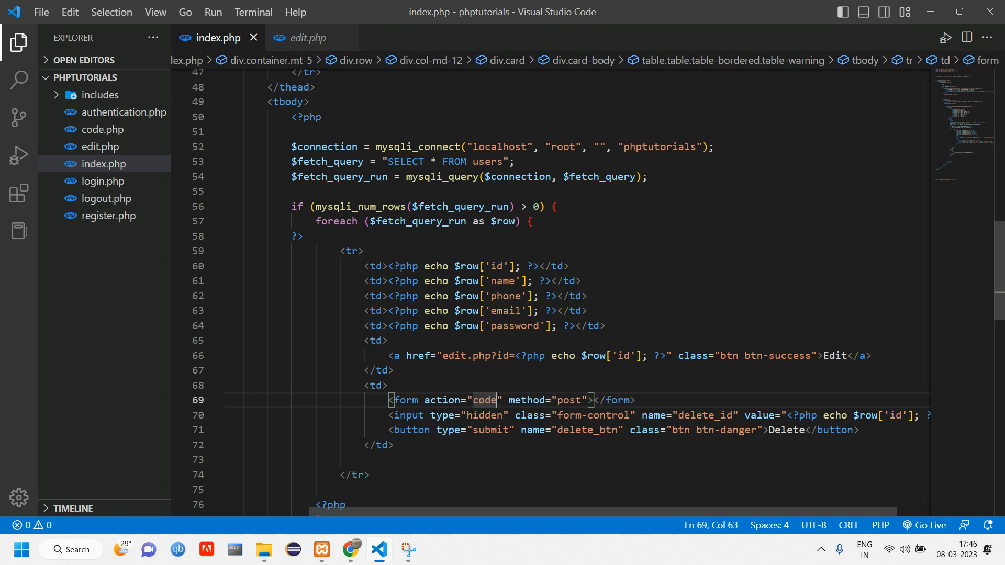
{"action": "type", "text": ".php"}
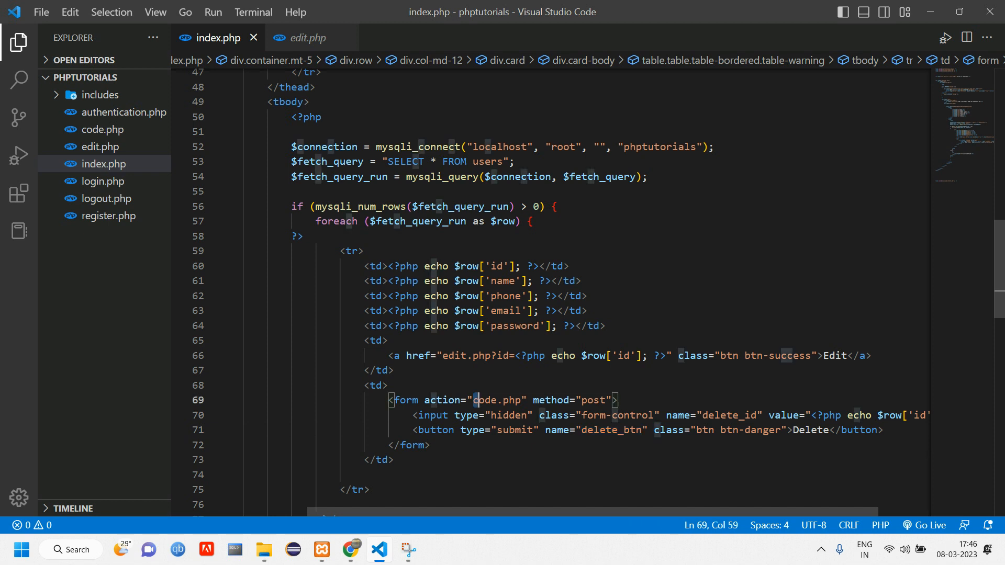
{"action": "double_click", "coordinate": [610, 430]}
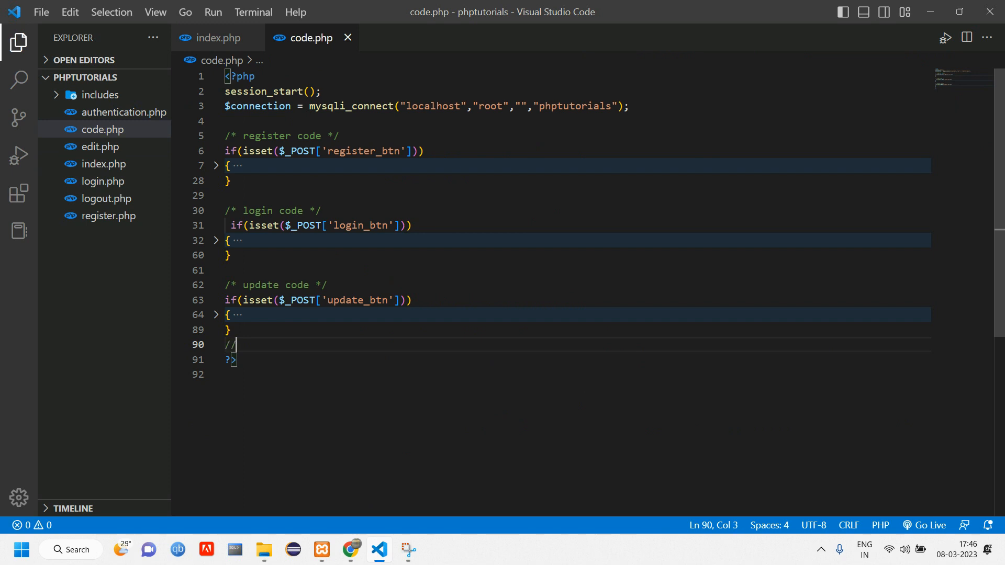
- Start the /* delete */ block checking isset($_POST['delete_btn']) and reading $id from $_POST['delete_id']
{"action": "type", "text": "* delete */"}
{"action": "type", "text": "if(isse"}
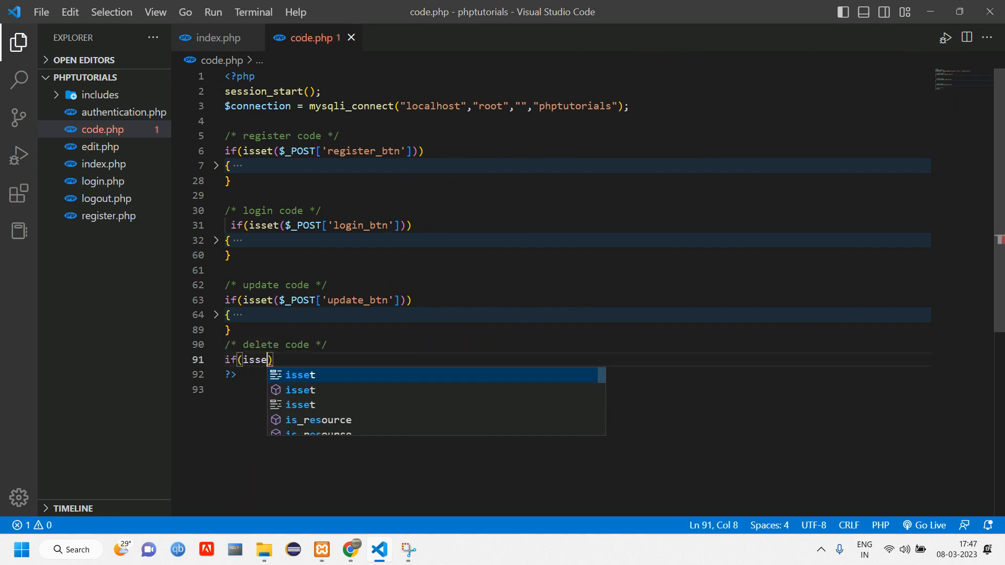
{"action": "type", "text": "t($"}
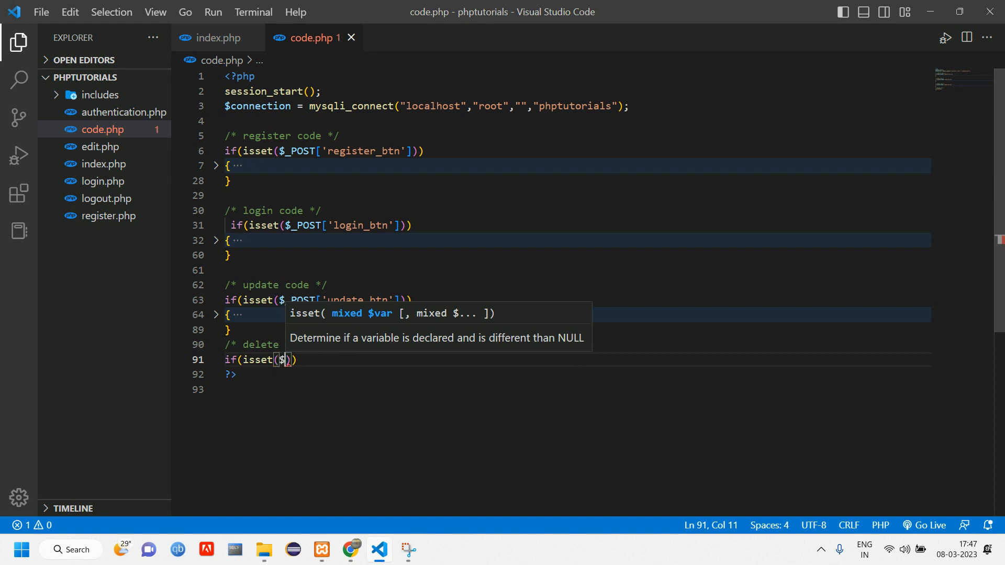
{"action": "type", "text": "_POST["}
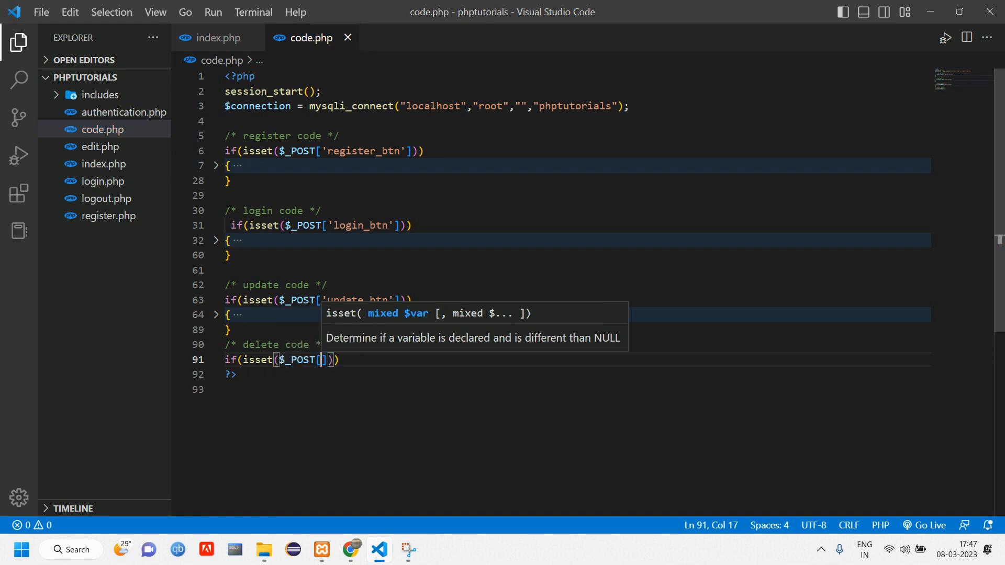
{"action": "type", "text": "'delete_btn'"}
{"action": "type", "text": "{"}
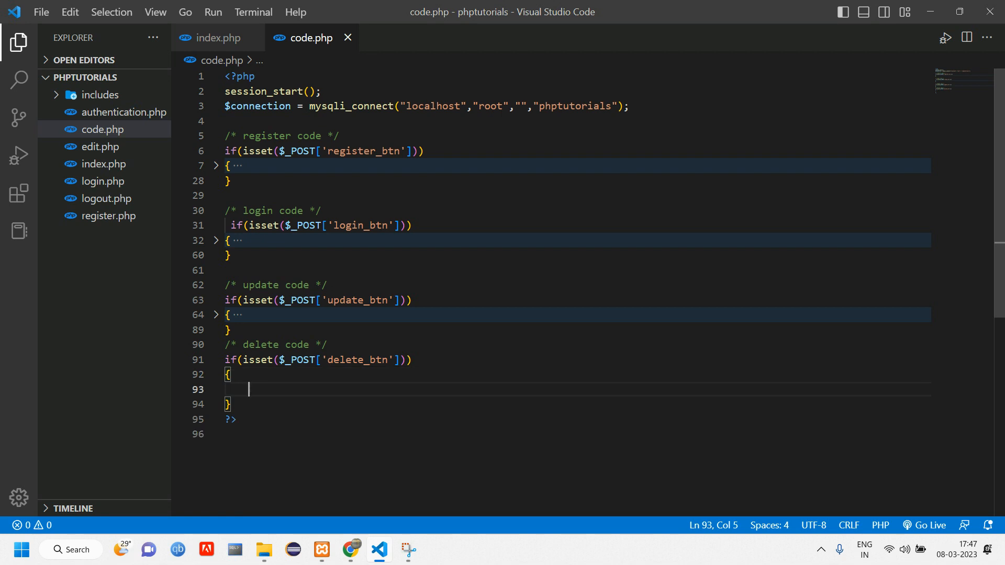
{"action": "type", "text": "$id ="}
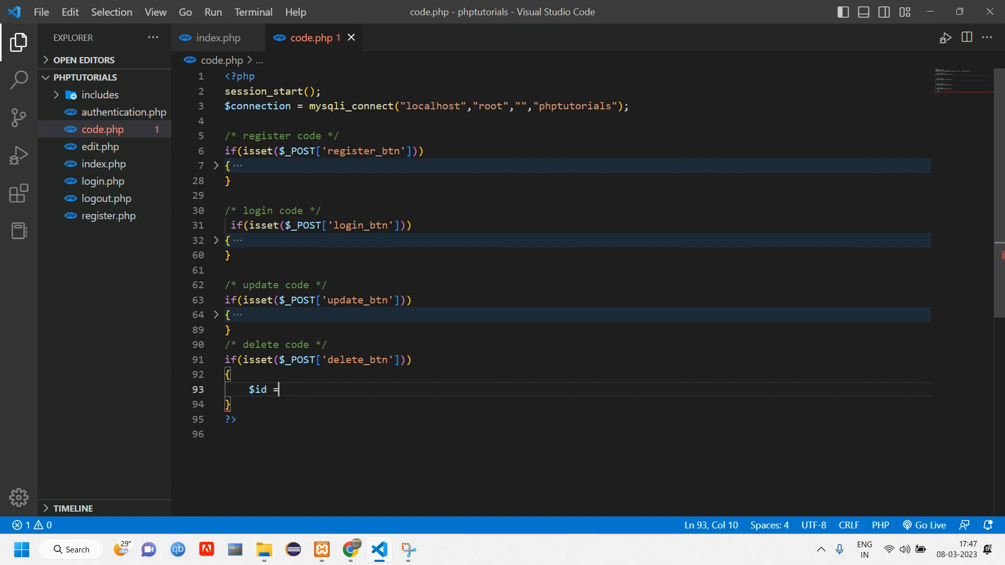
{"action": "type", "text": "$_POST["}
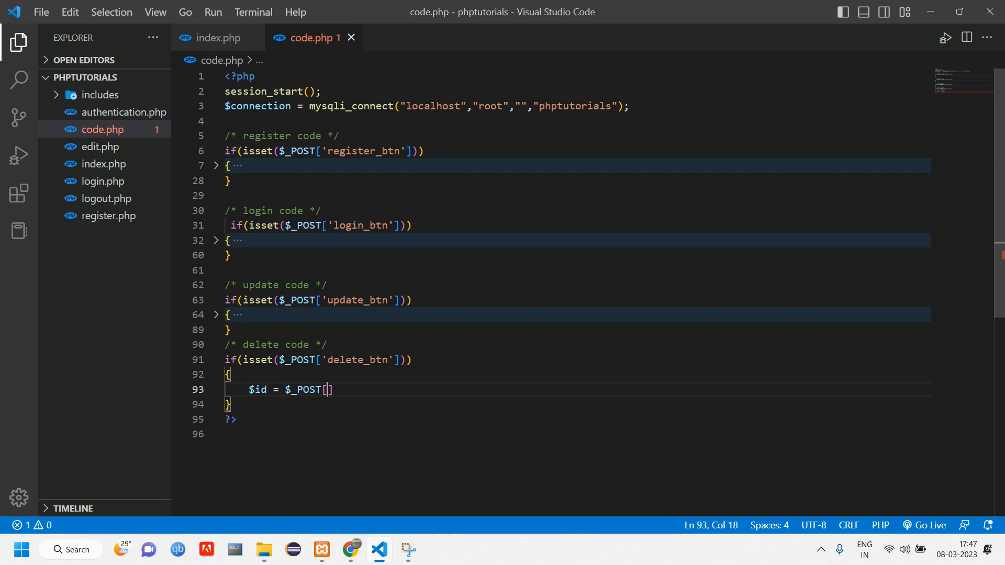
{"action": "type", "text": "'"}
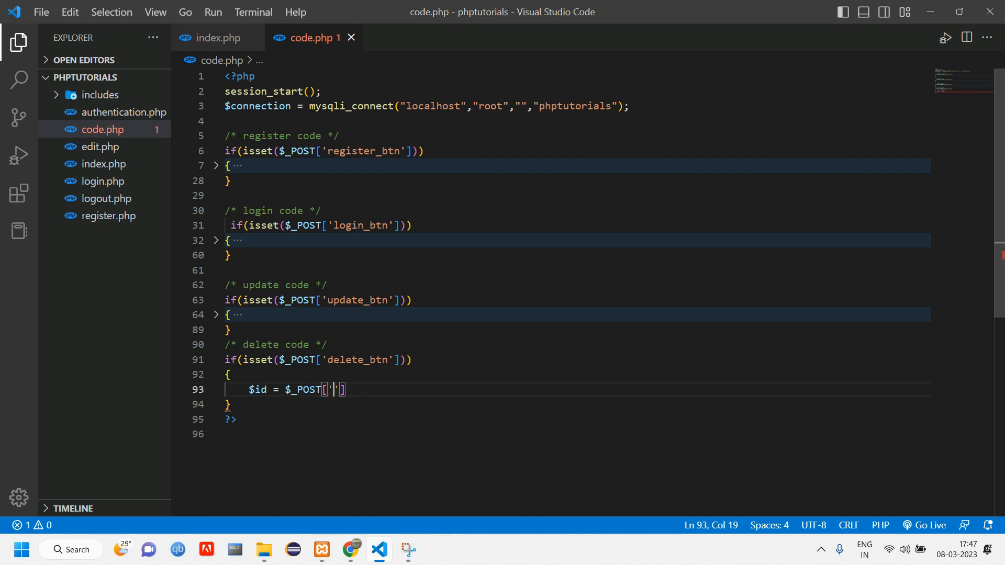
{"action": "left_click", "coordinate": [217, 38]}
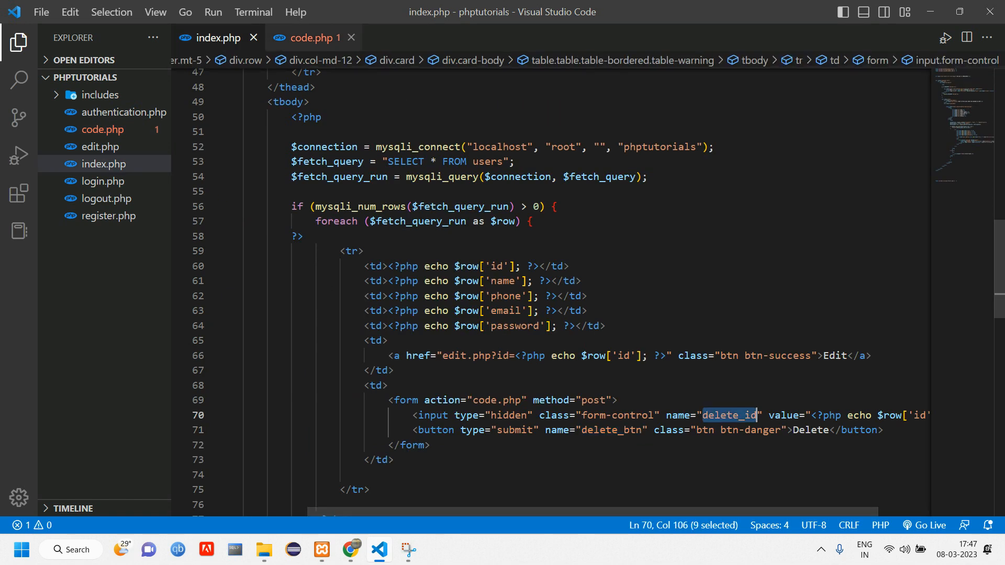
{"action": "left_click", "coordinate": [311, 38]}
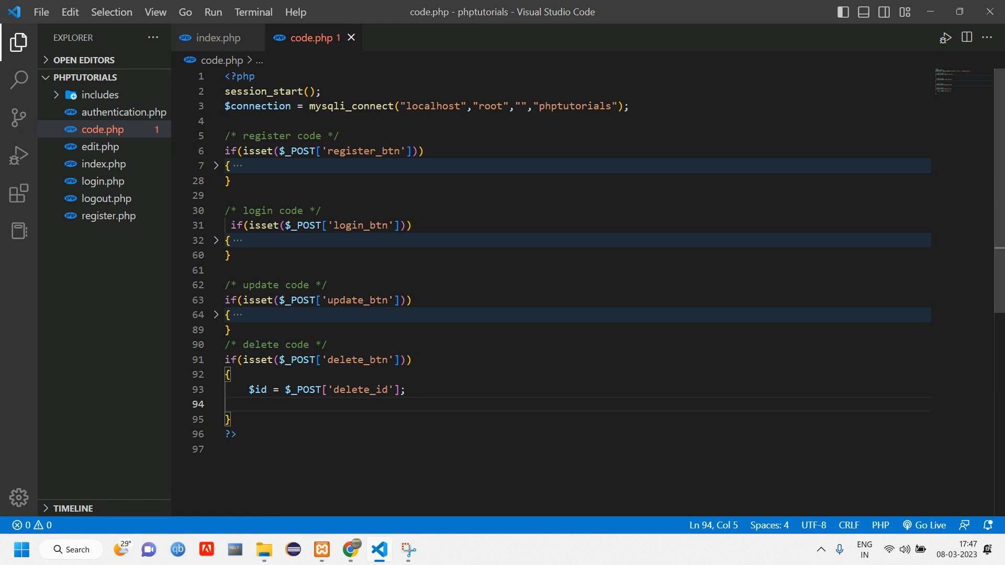
- Build $delete_query = "DELETE FROM users WHERE id='$id'"
{"action": "type", "text": "$delete"}
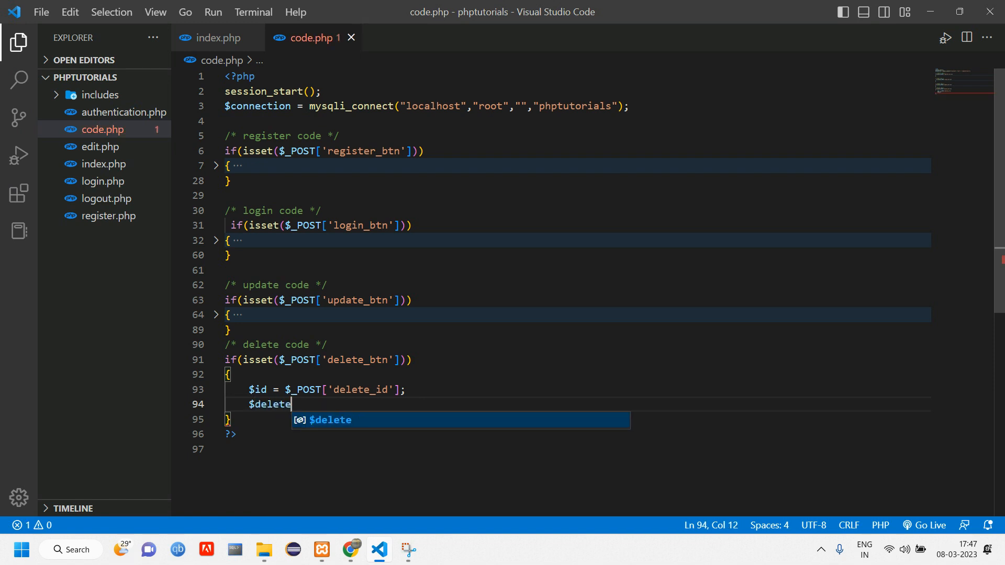
{"action": "type", "text": "_query"}
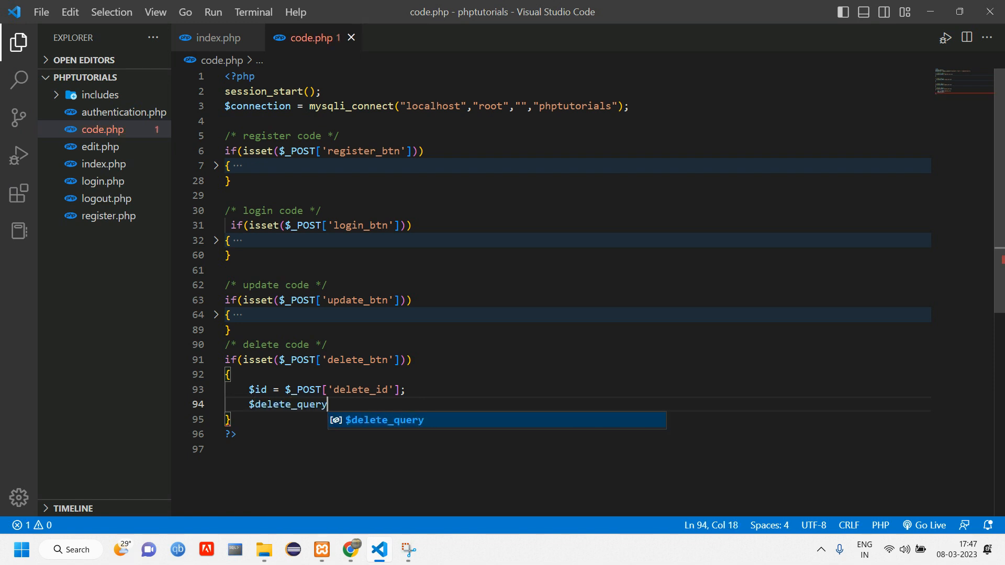
{"action": "type", "text": "= DE"}
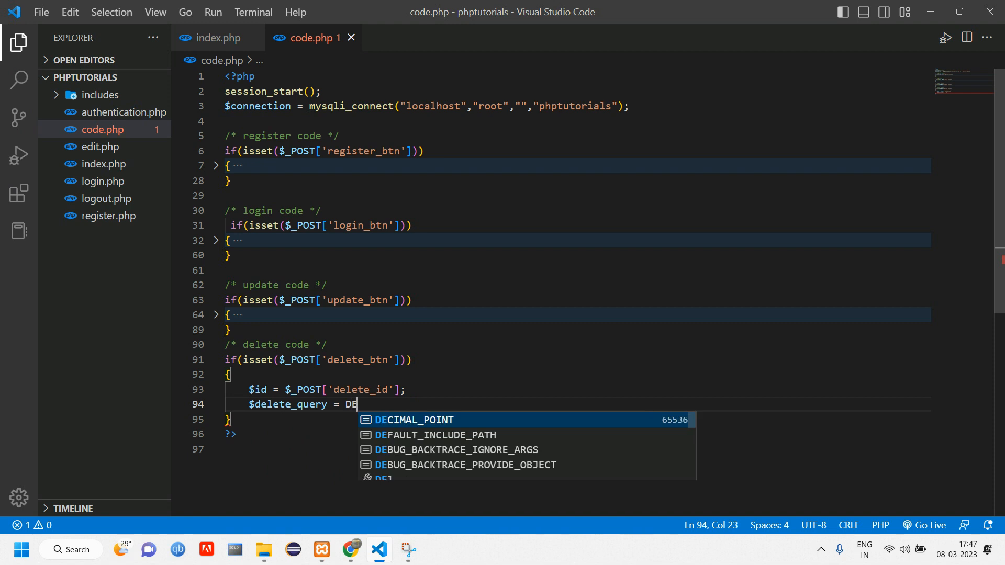
{"action": "type", "text": "\""}
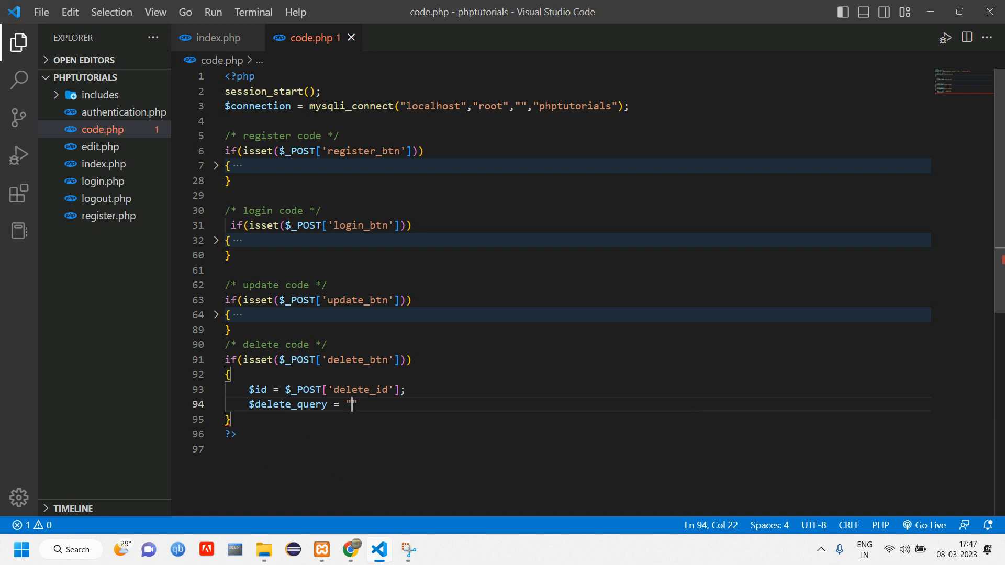
{"action": "type", "text": "DELETE"}
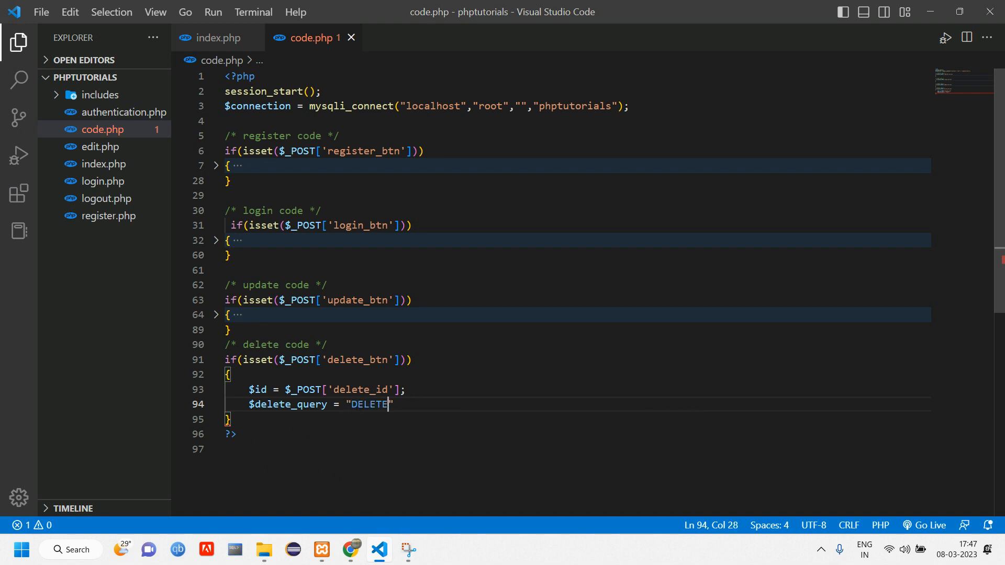
{"action": "type", "text": "FROM u"}
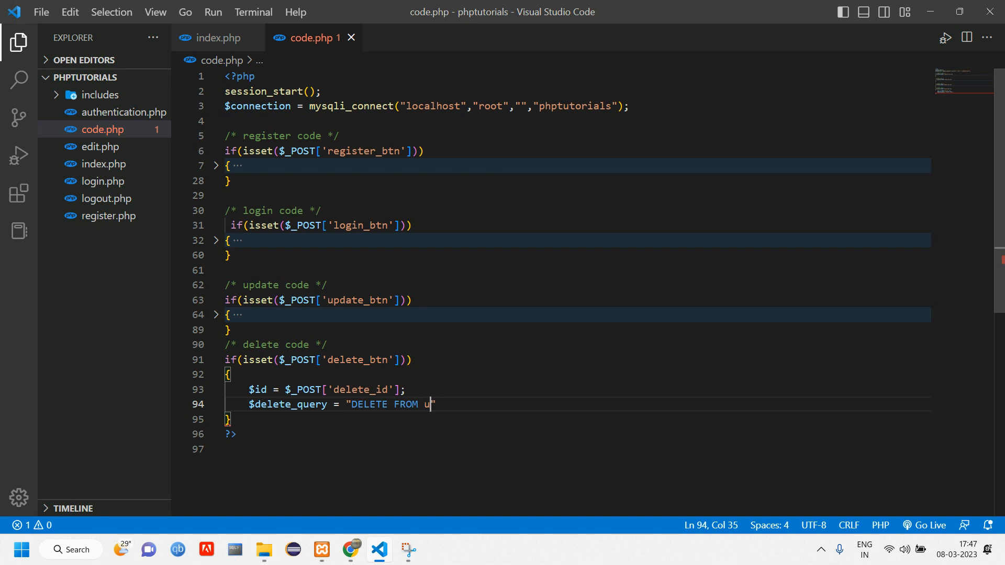
{"action": "type", "text": "sers"}
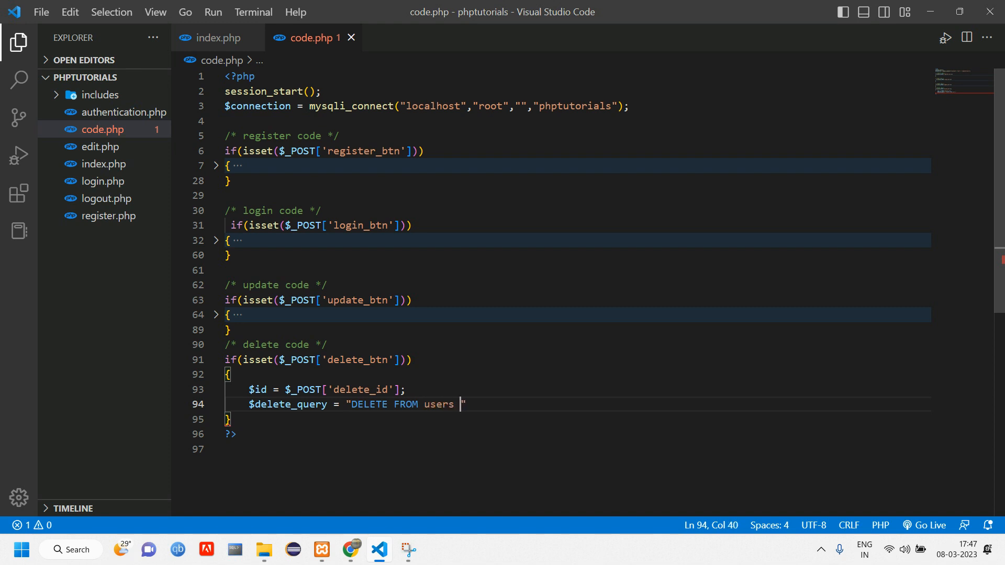
{"action": "type", "text": "WHERE"}
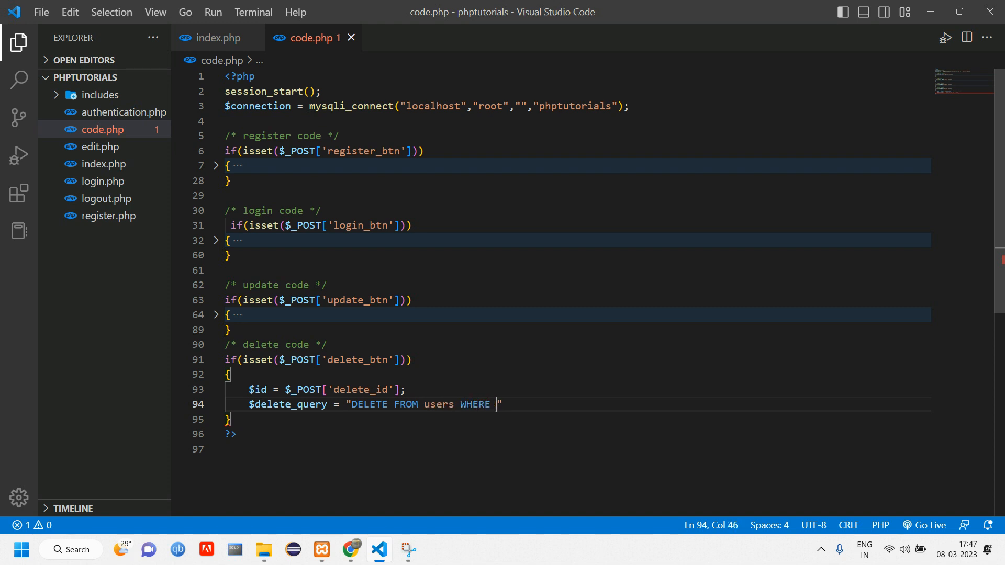
{"action": "type", "text": "id=''"}
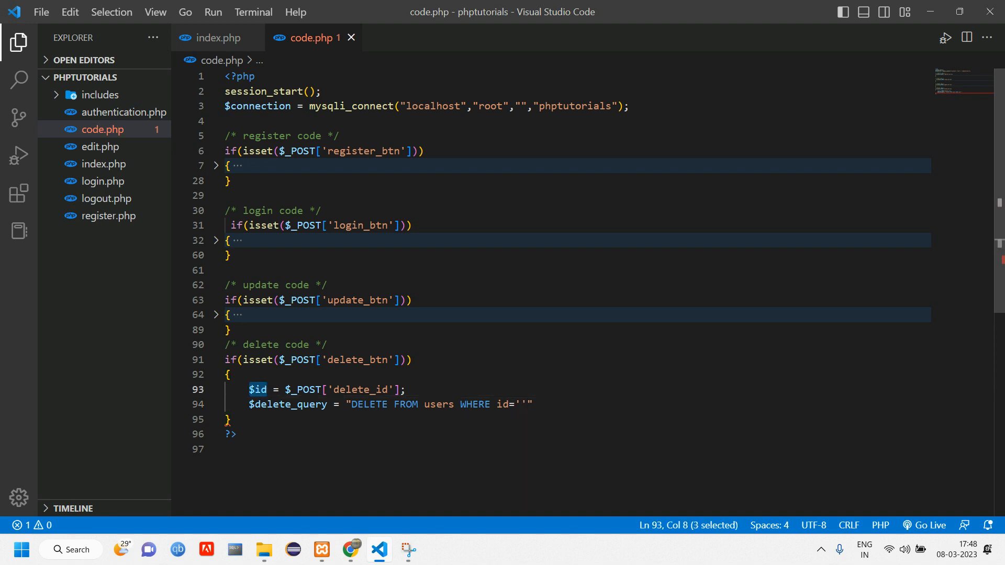
{"action": "type", "text": "$id"}
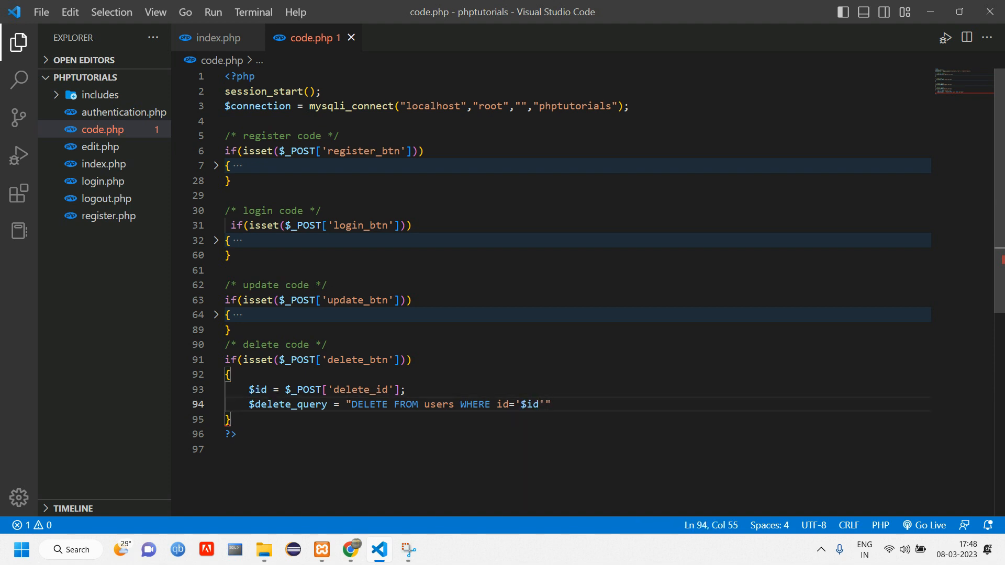
- Run it with $delete_query_run = mysqli_query($connection, $delete_query) and begin an if
{"action": "type", "text": "$delete"}
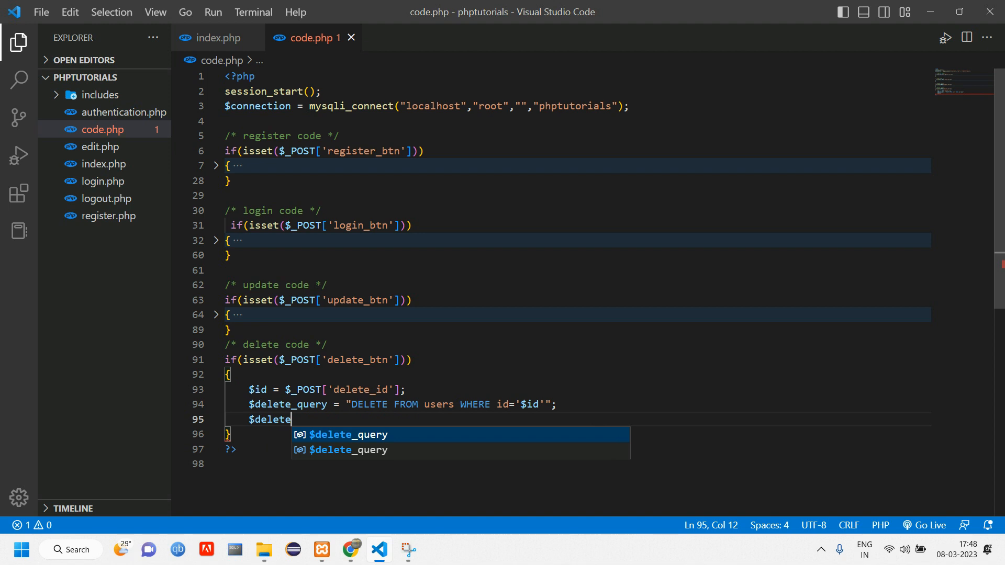
{"action": "type", "text": "_query"}
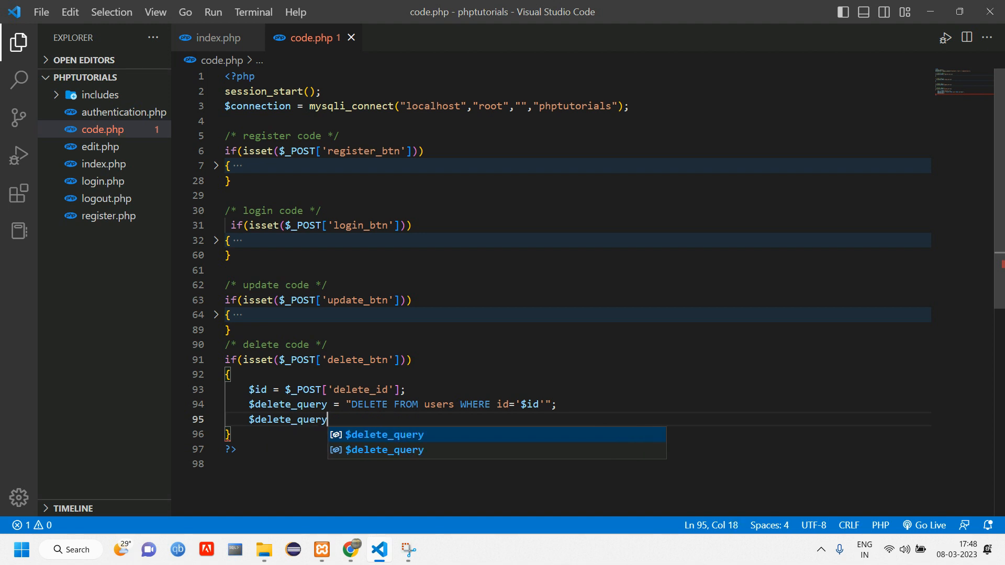
{"action": "type", "text": "_run ="}
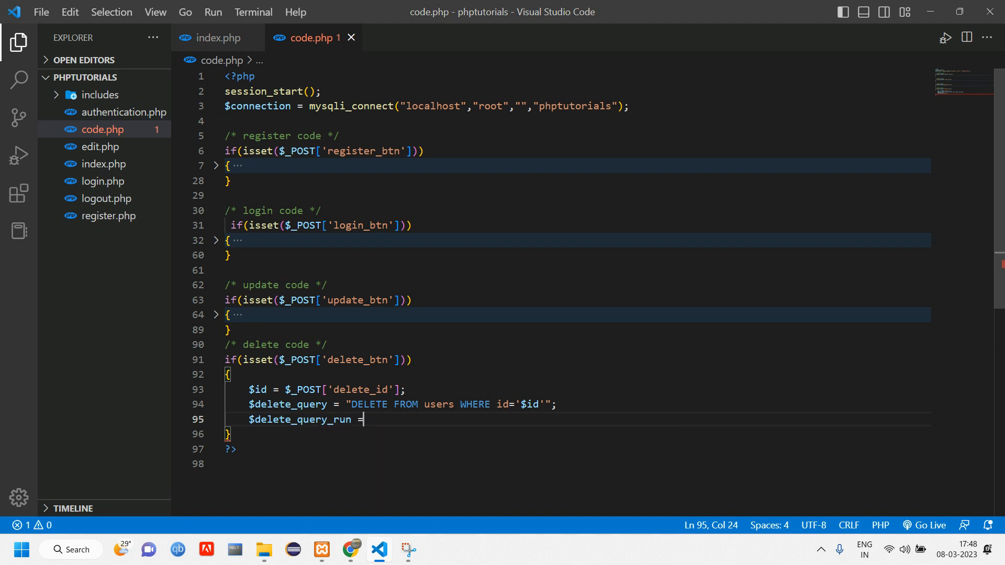
{"action": "type", "text": "mysqli_query("}
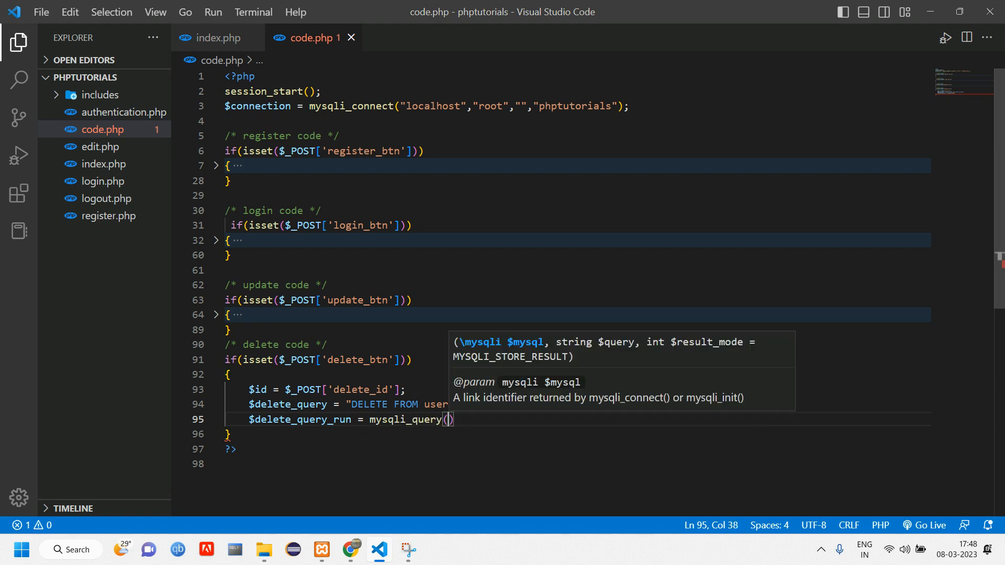
{"action": "type", "text": "$connection"}
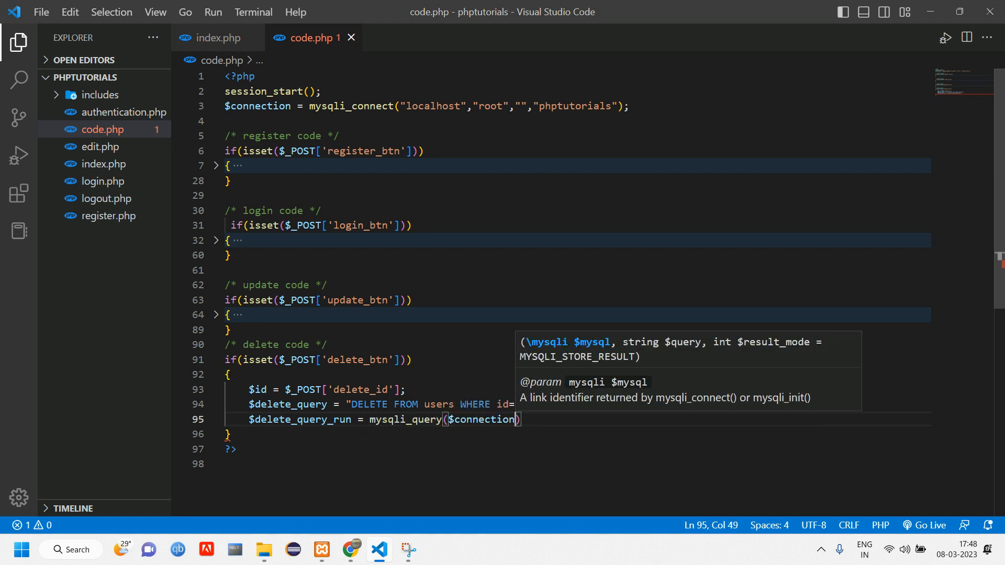
{"action": "type", "text": ","}
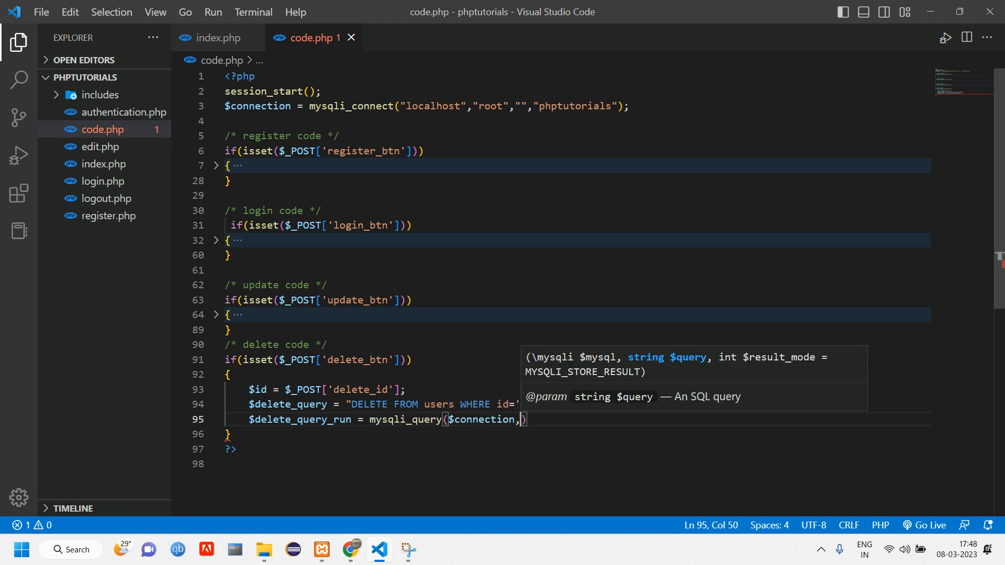
{"action": "type", "text": "$delete_query"}
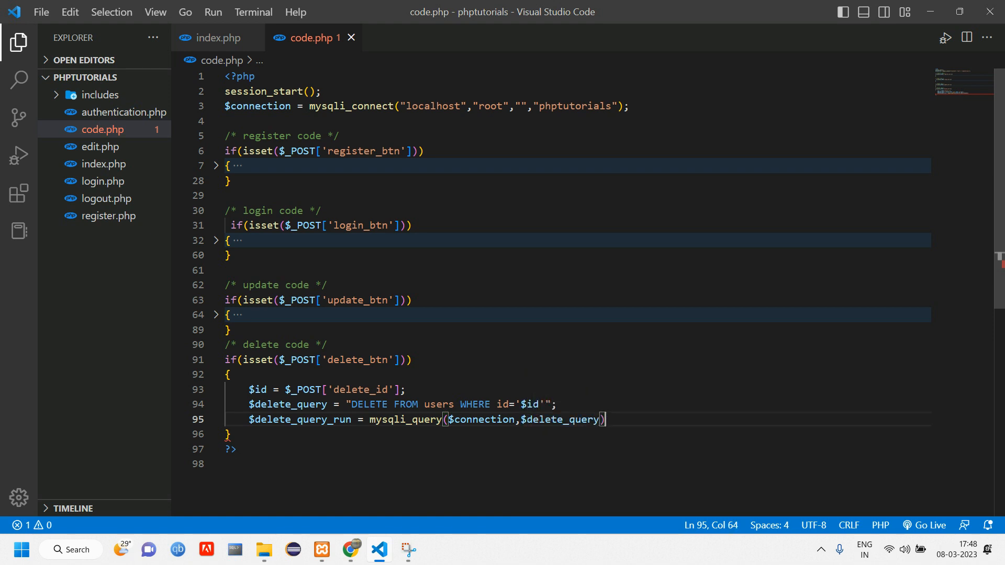
{"action": "type", "text": "if("}
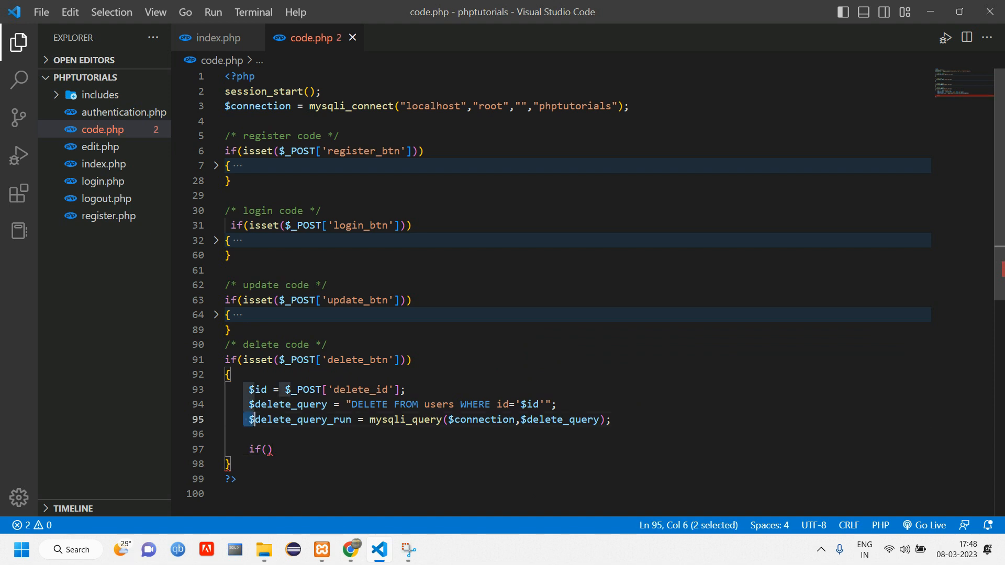
- Wrap $delete_query_run in an if/else structure
{"action": "double_click", "coordinate": [298, 420]}
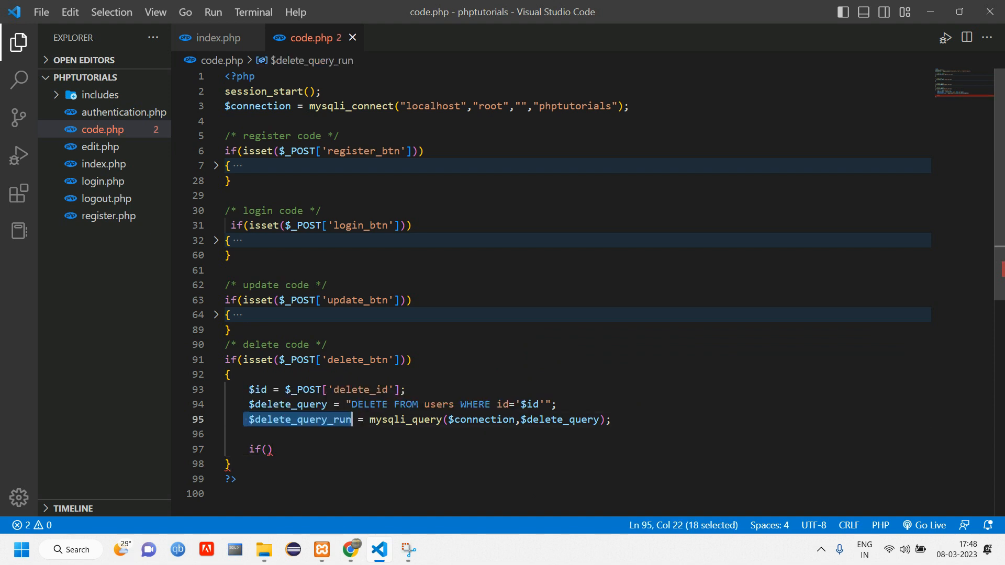
{"action": "type", "text": "$delete_query_run"}
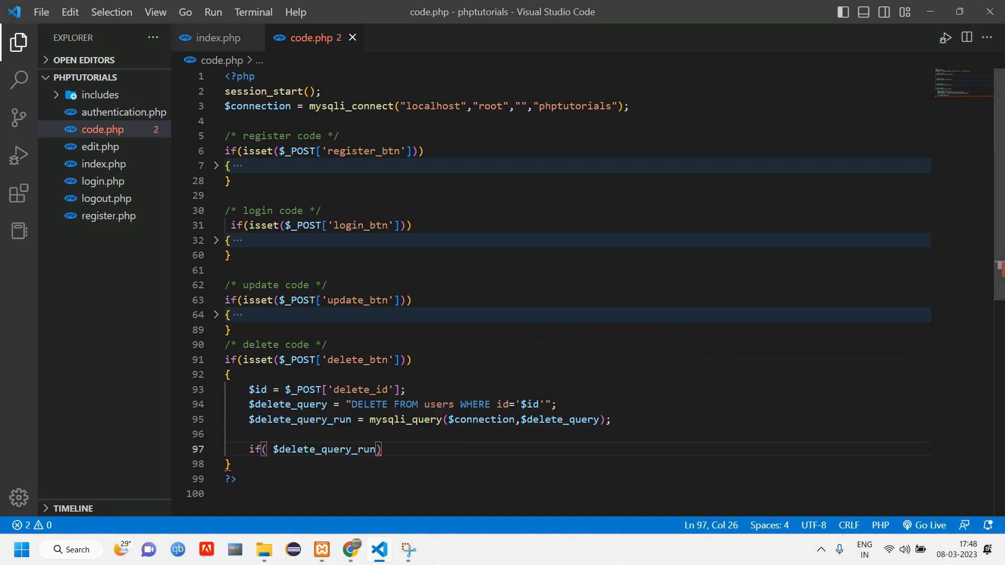
{"action": "type", "text": "{+"}
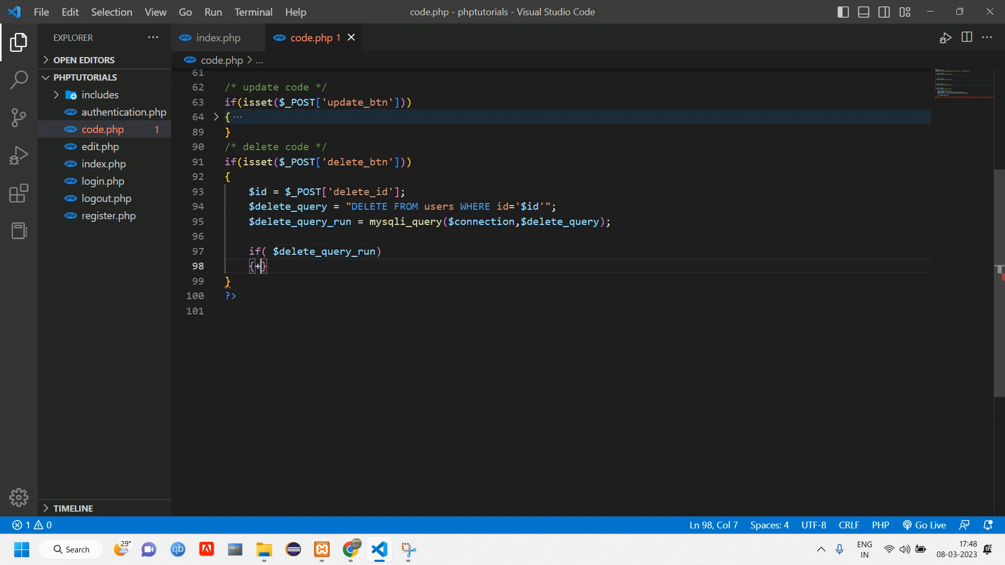
{"action": "type", "text": "else"}
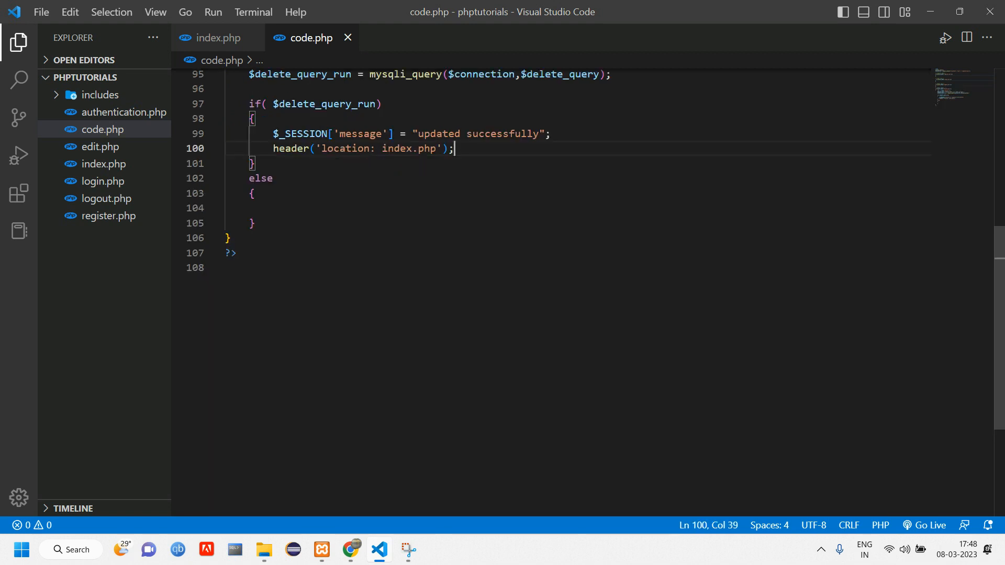
- Set session messages 'data deleted successfully' / 'data not deleted successfully' with redirects to index.php
{"action": "left_click_drag", "start_coordinate": [417, 133], "coordinate": [497, 134]}
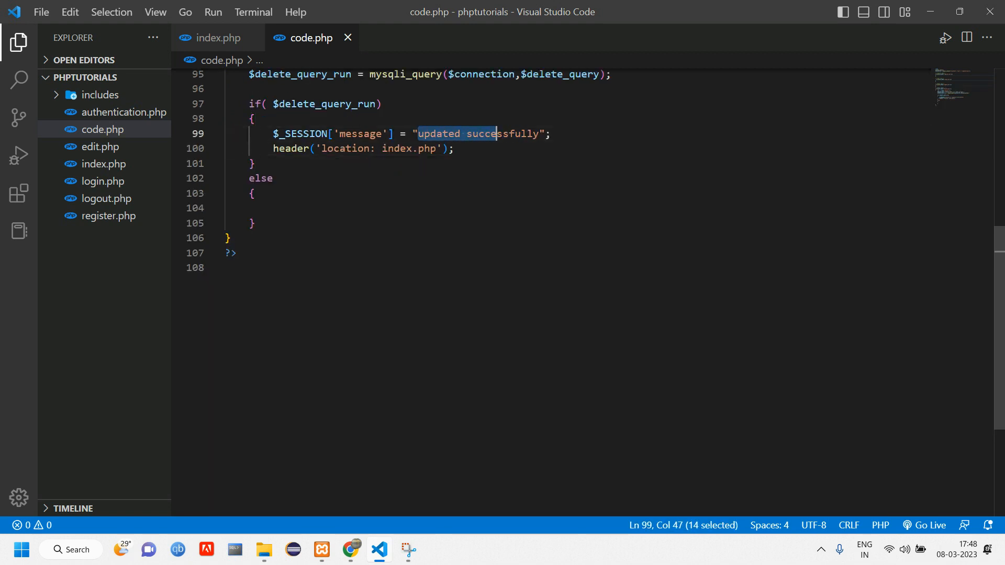
{"action": "type", "text": "data dele"}
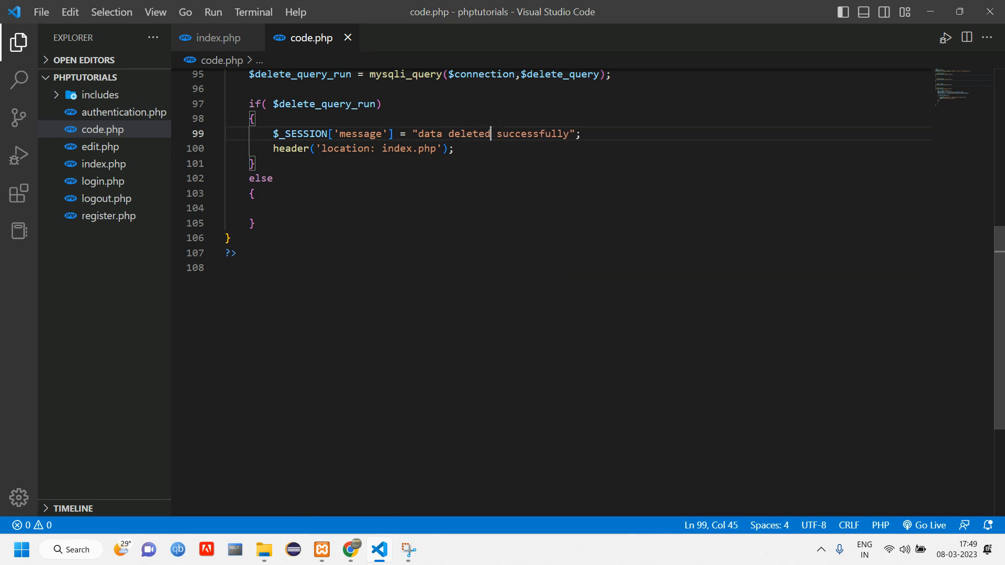
{"action": "double_click", "coordinate": [397, 148]}
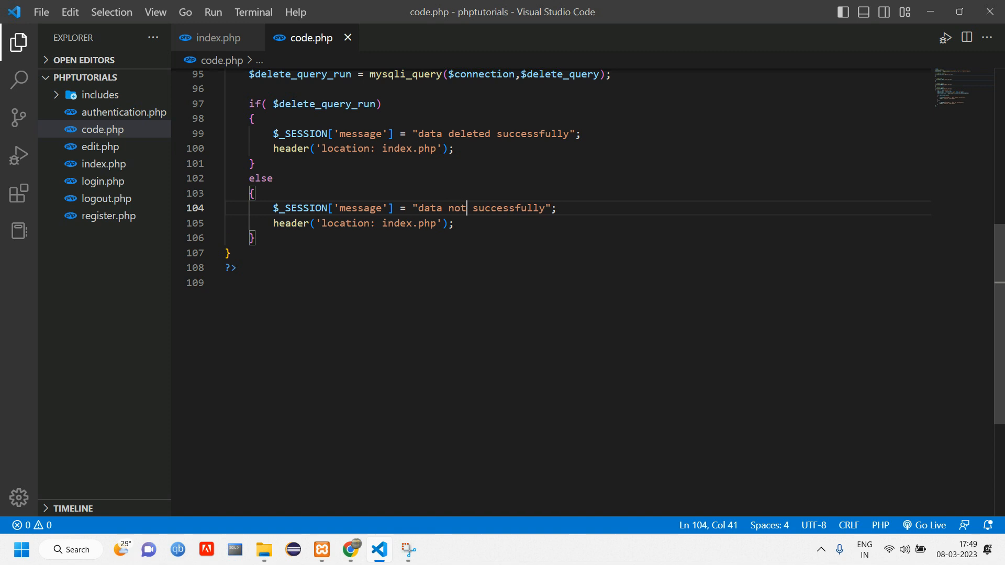
{"action": "type", "text": "deleted"}
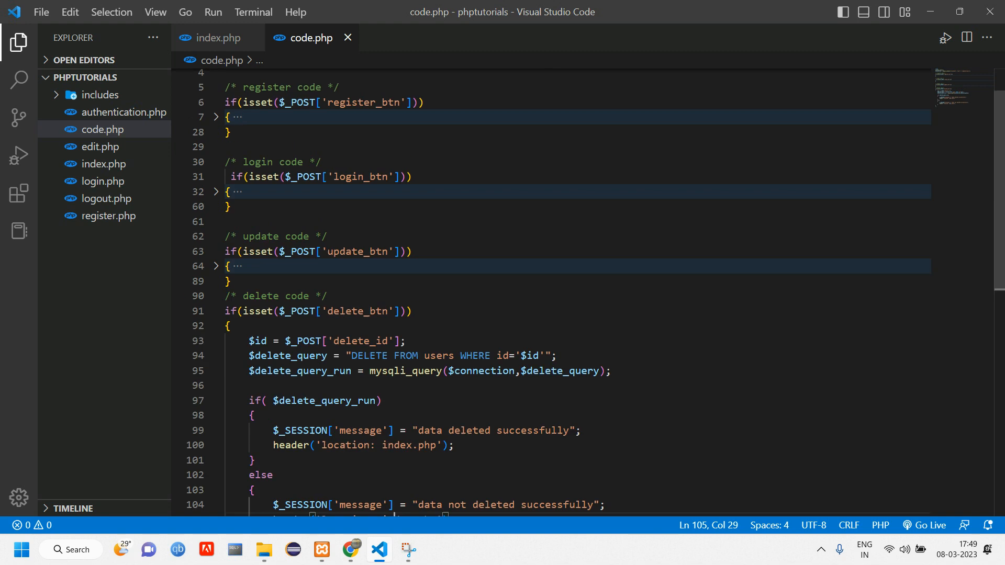
{"action": "scroll", "scroll_direction": "down", "scroll_amount": 3}
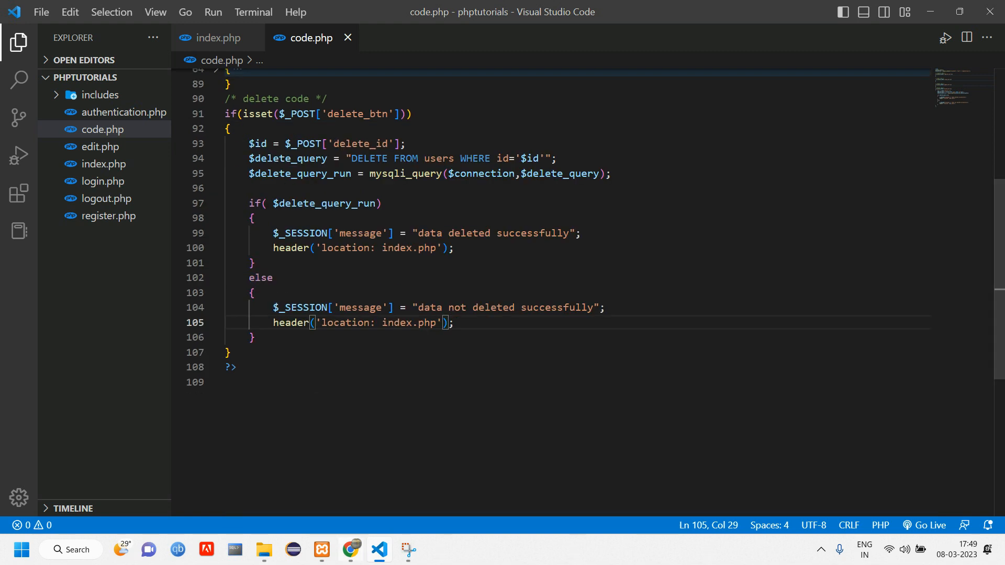
- Delete user merl from the users page in Chrome, seeing 'data deleted successfully', then go to phpMyAdmin
{"action": "left_click", "coordinate": [350, 549]}
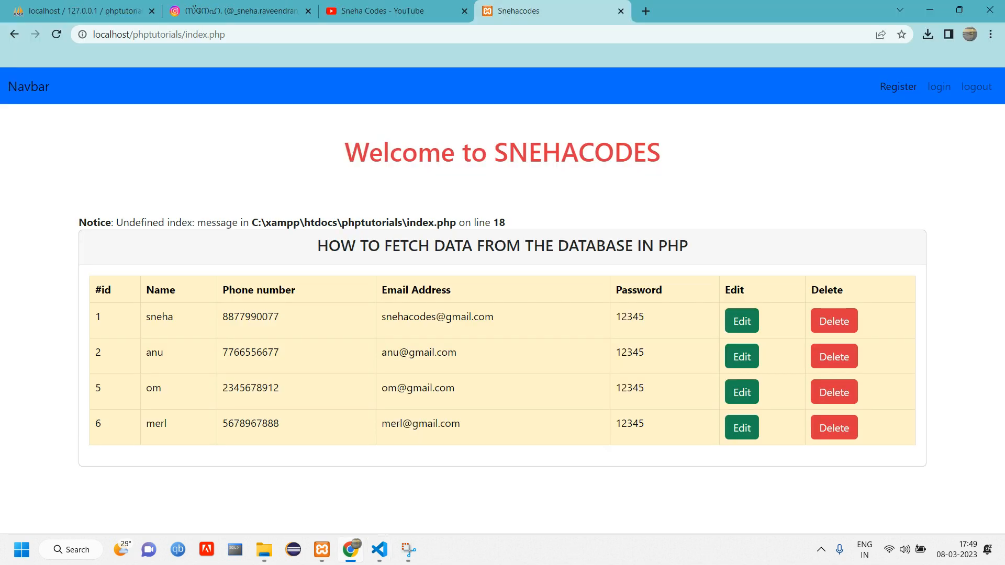
{"action": "left_click", "coordinate": [80, 11]}
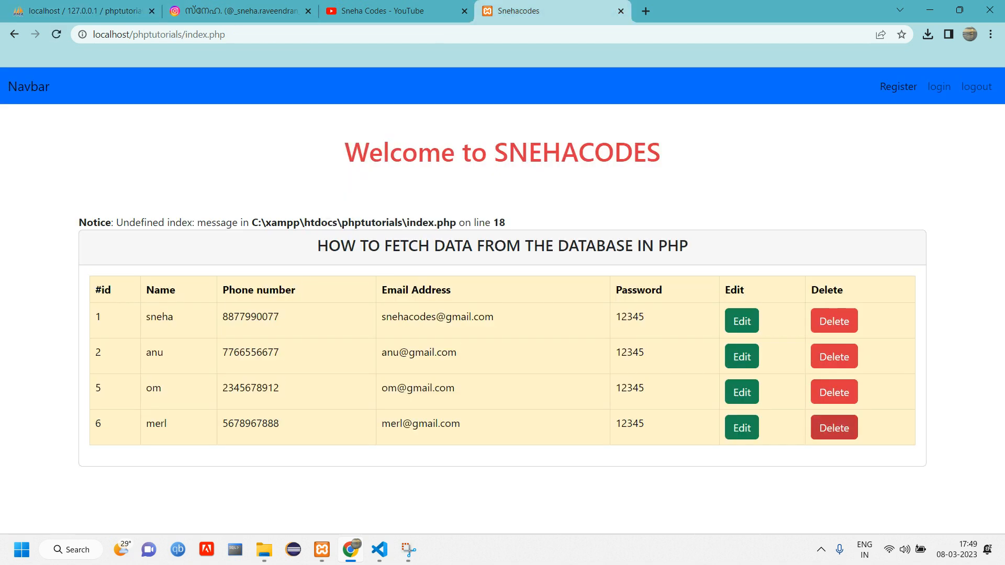
{"action": "left_click", "coordinate": [832, 427]}
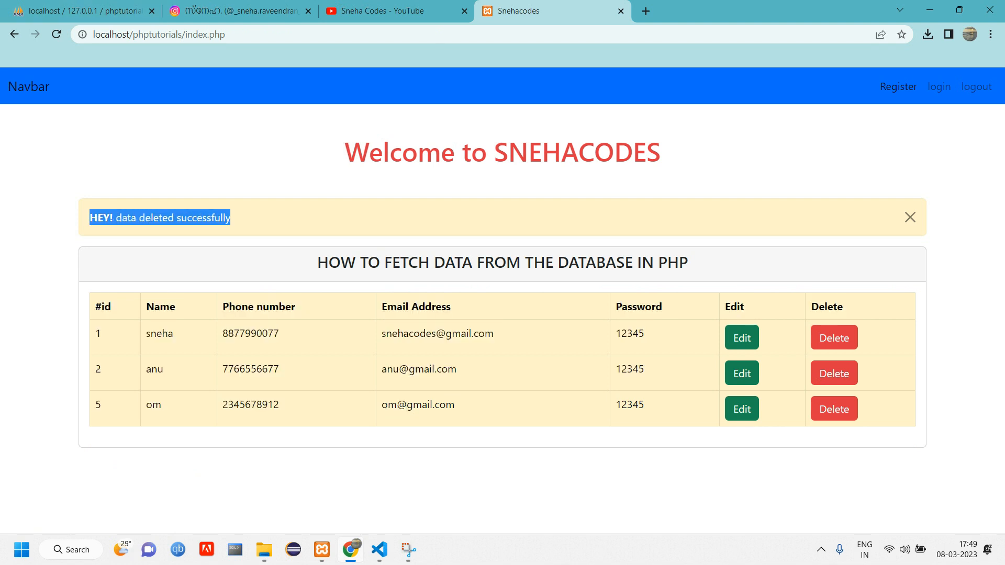
{"action": "left_click", "coordinate": [77, 11]}
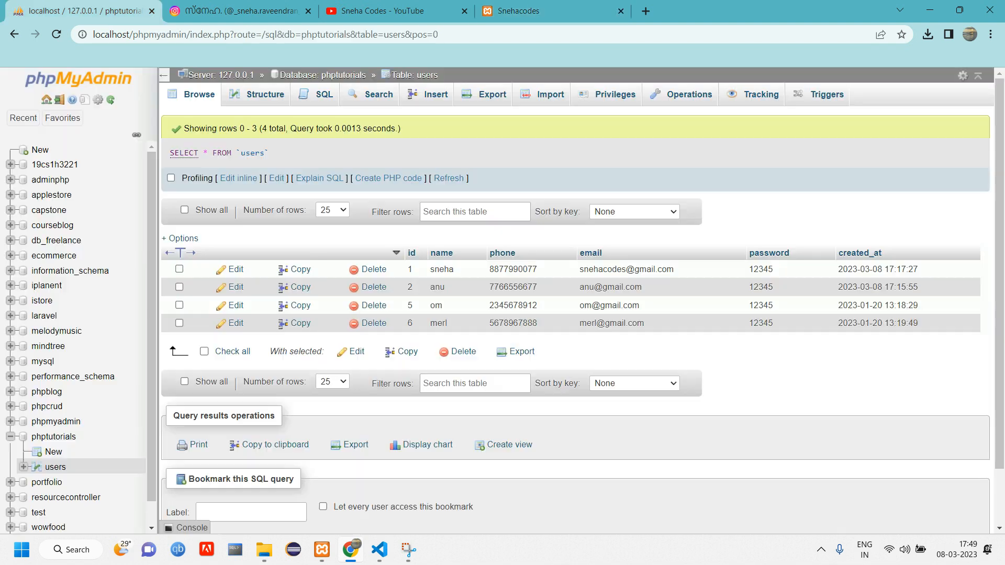
- Refresh phpMyAdmin's users table to confirm only sneha, anu and om remain, then return to the editor
{"action": "left_click", "coordinate": [367, 323]}
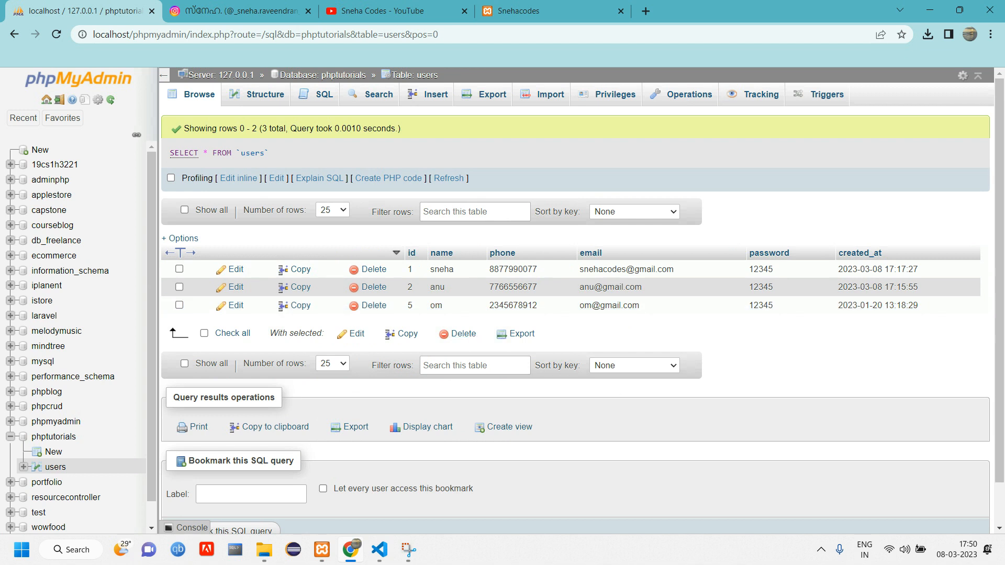
{"action": "left_click", "coordinate": [551, 11]}
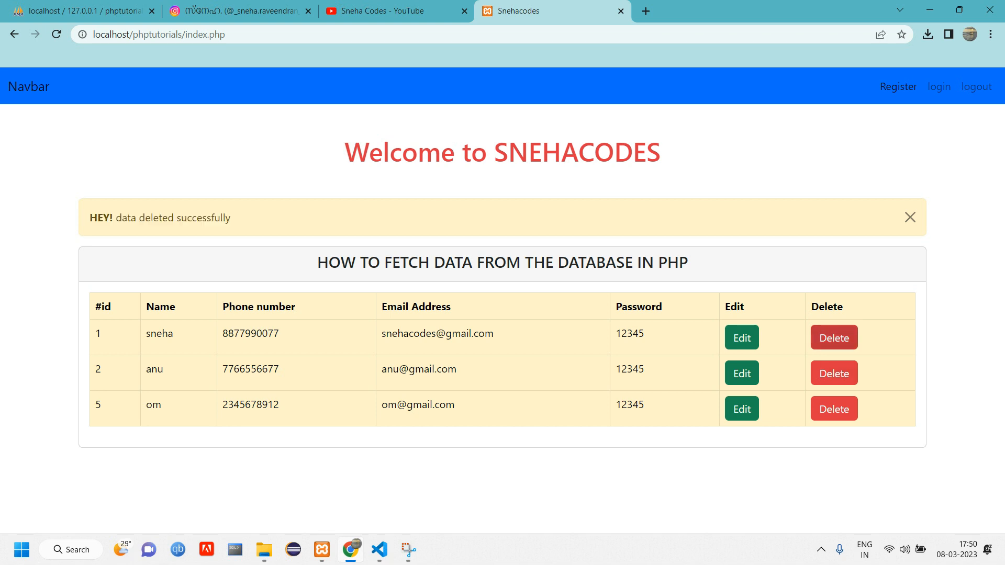
{"action": "left_click", "coordinate": [378, 549]}
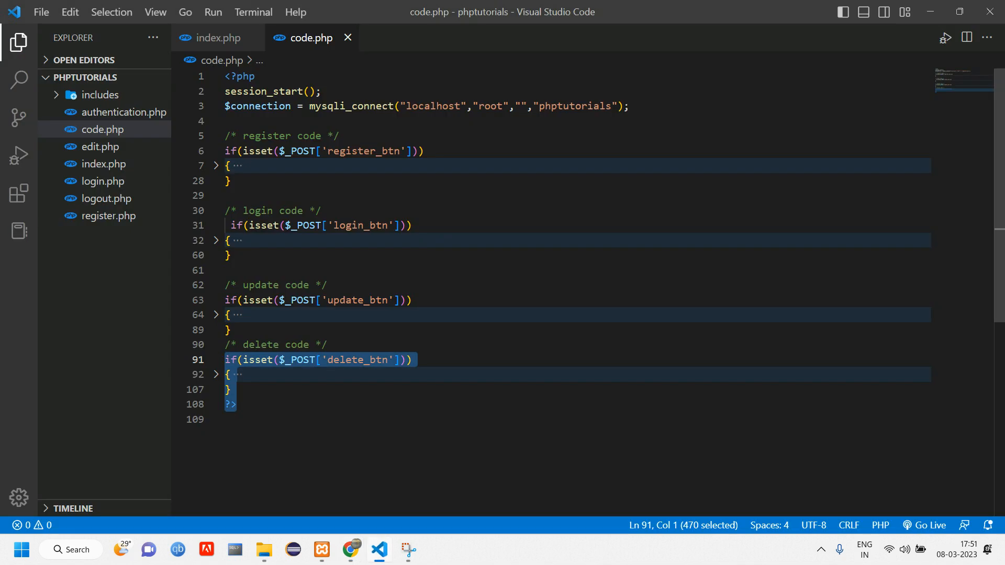
{"action": "left_click", "coordinate": [216, 38]}
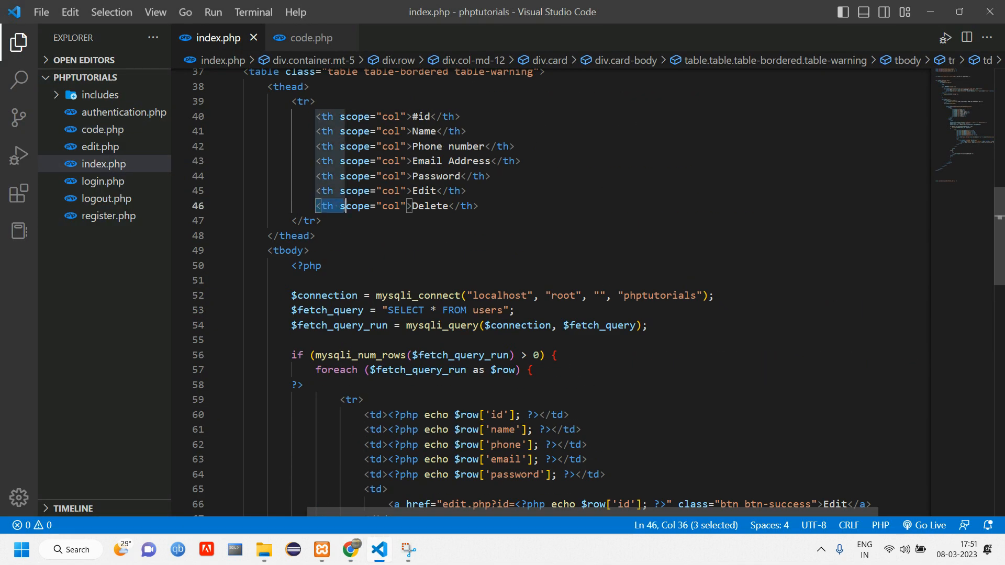
{"action": "scroll", "scroll_direction": "down", "scroll_amount": 3}
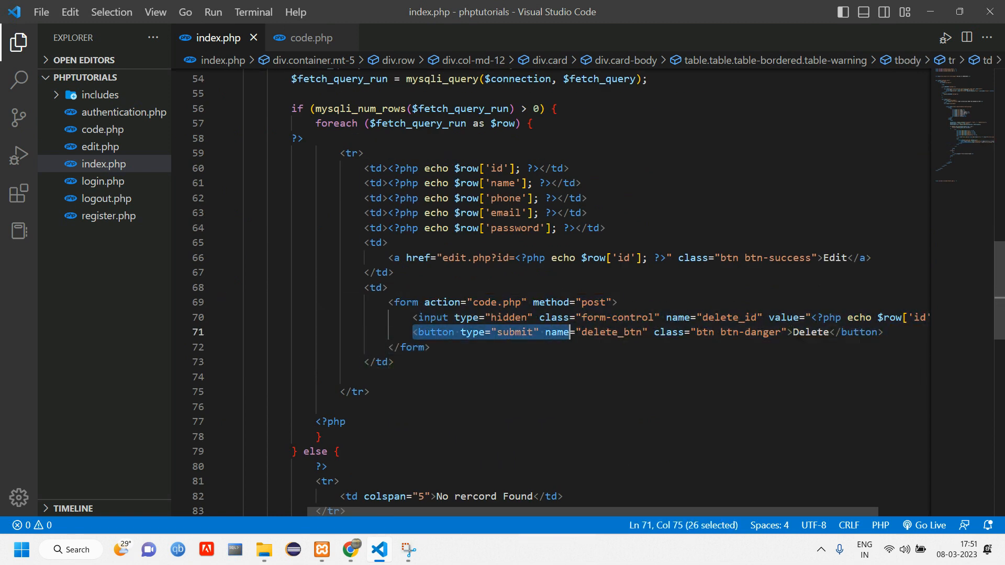
{"action": "double_click", "coordinate": [608, 332]}
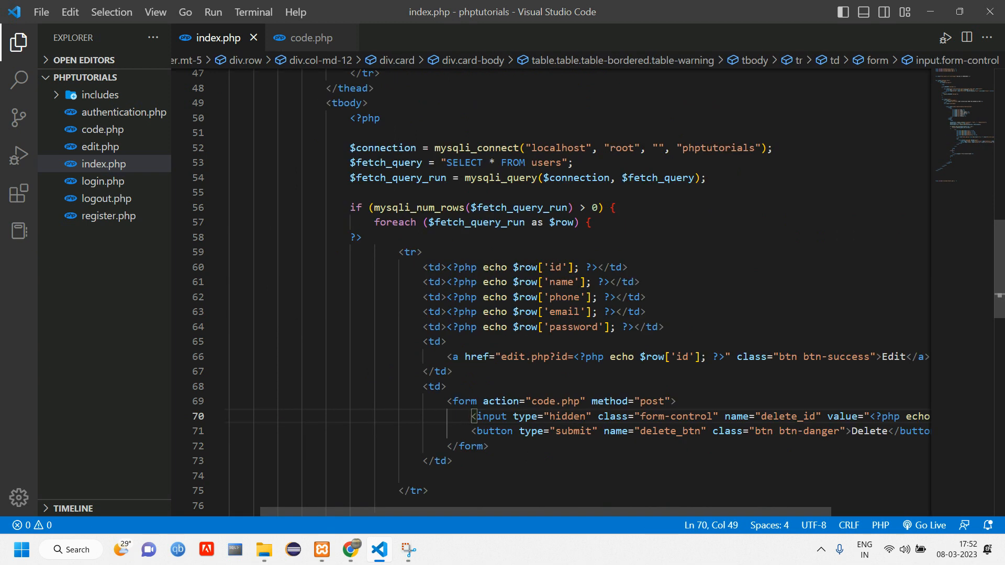
{"action": "double_click", "coordinate": [556, 401]}
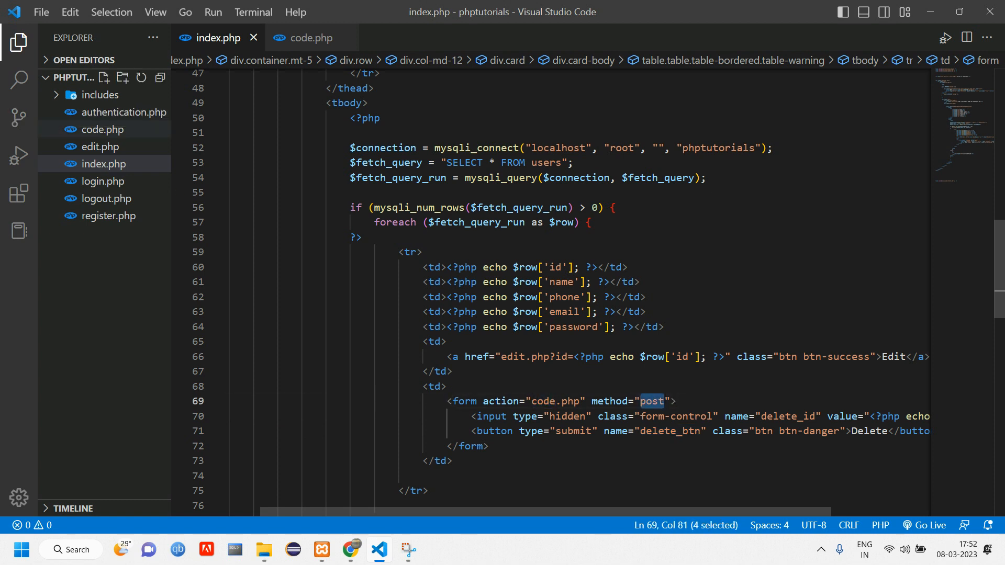
{"action": "left_click", "coordinate": [311, 37]}
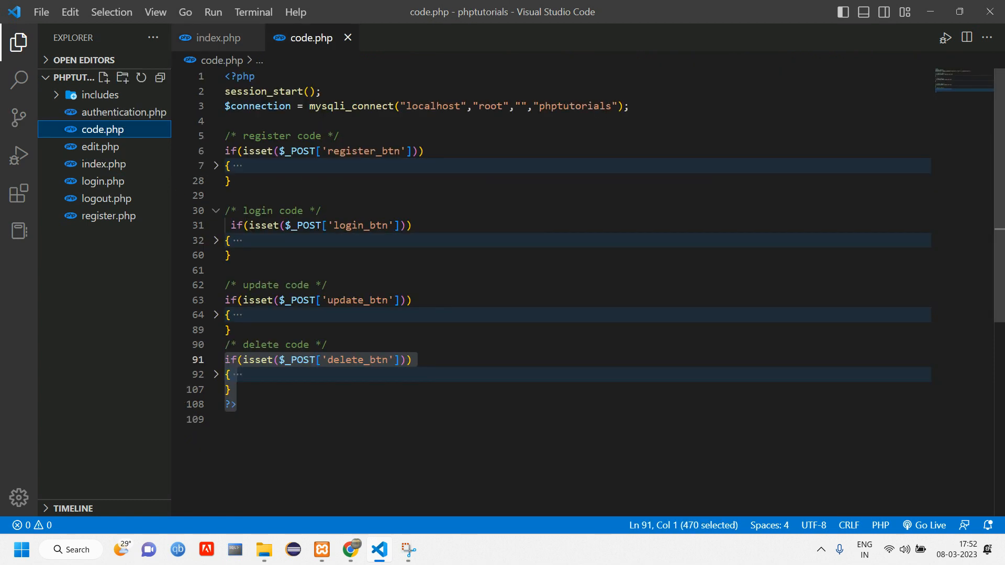
{"action": "left_click", "coordinate": [216, 375]}
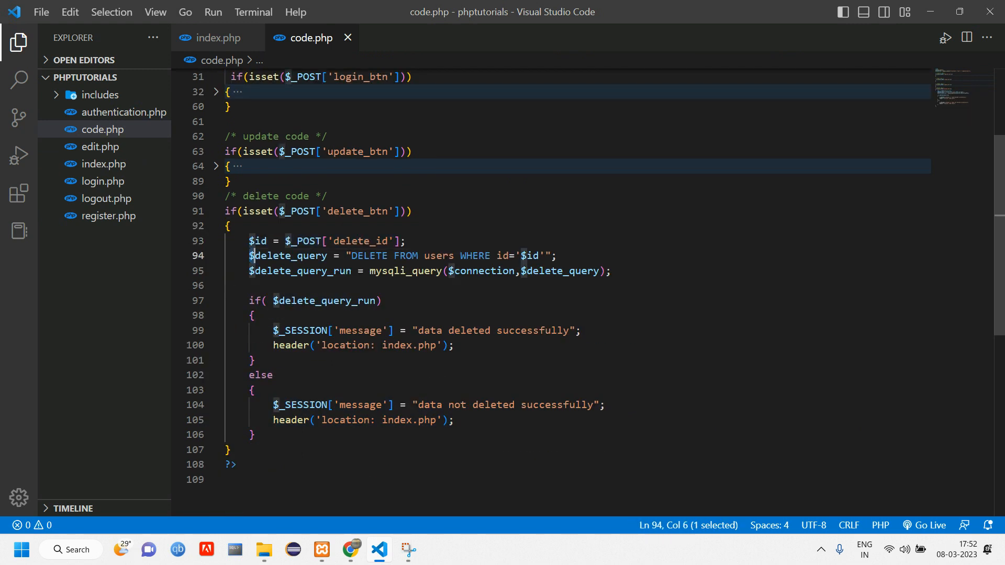
{"action": "left_click", "coordinate": [442, 256]}
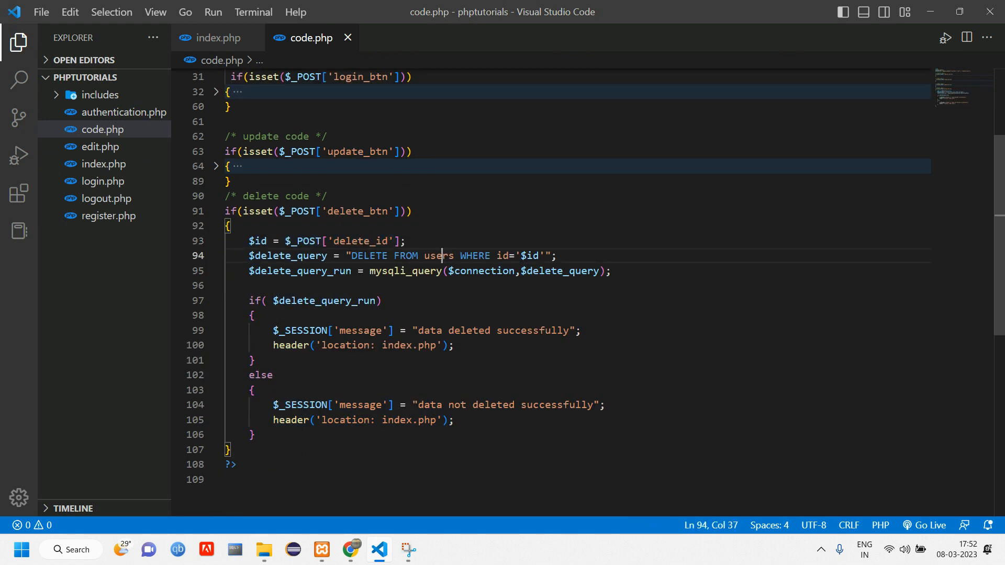